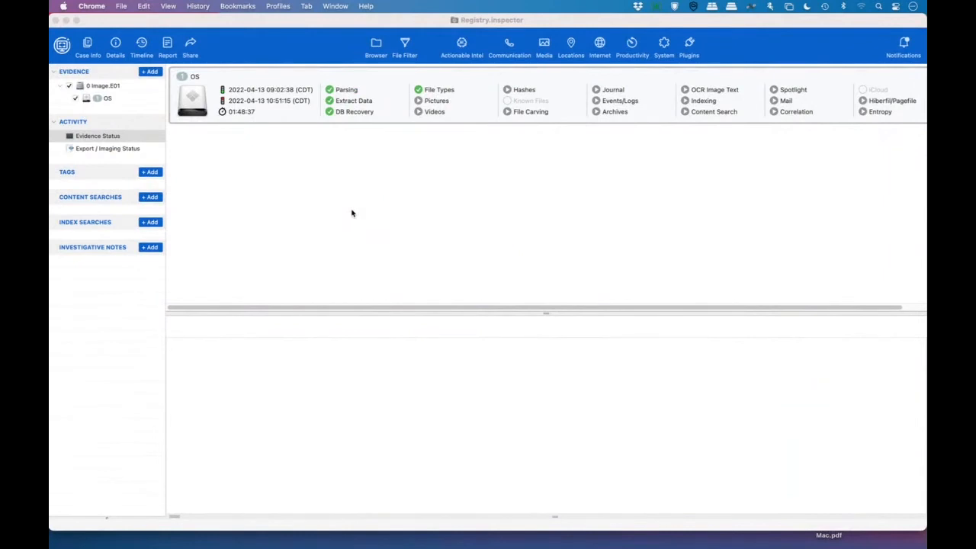
mouse_move(645, 50)
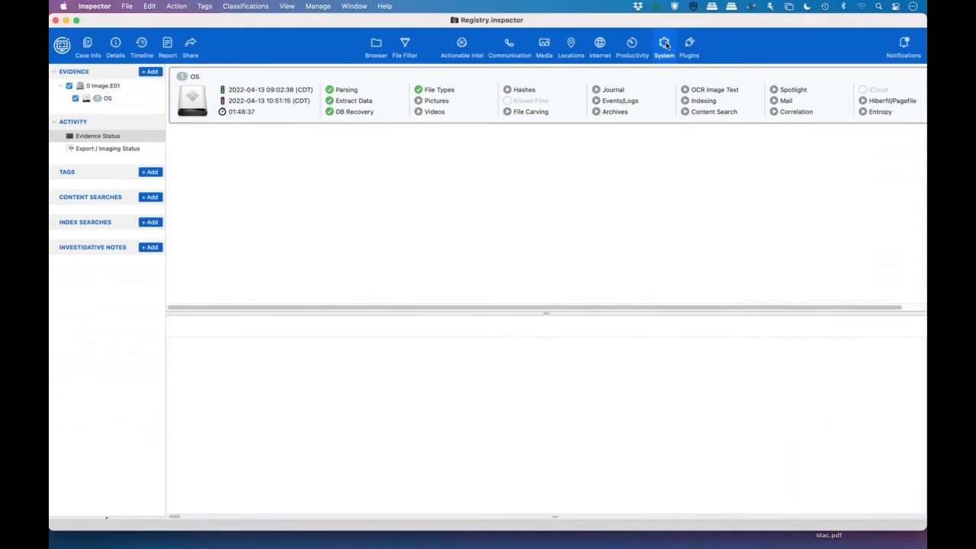
Step: Open the System registry hives and make the filter also search value names
left_click(664, 45)
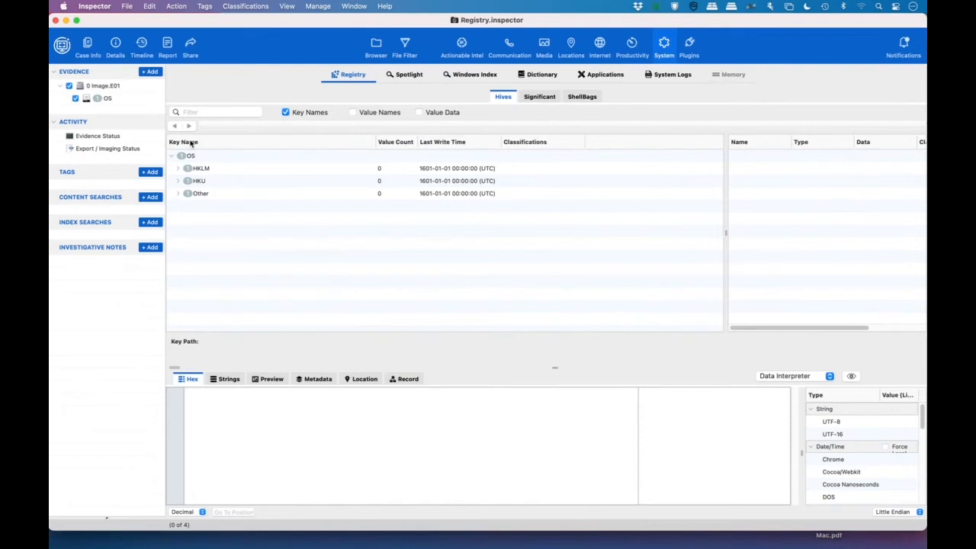
mouse_move(379, 124)
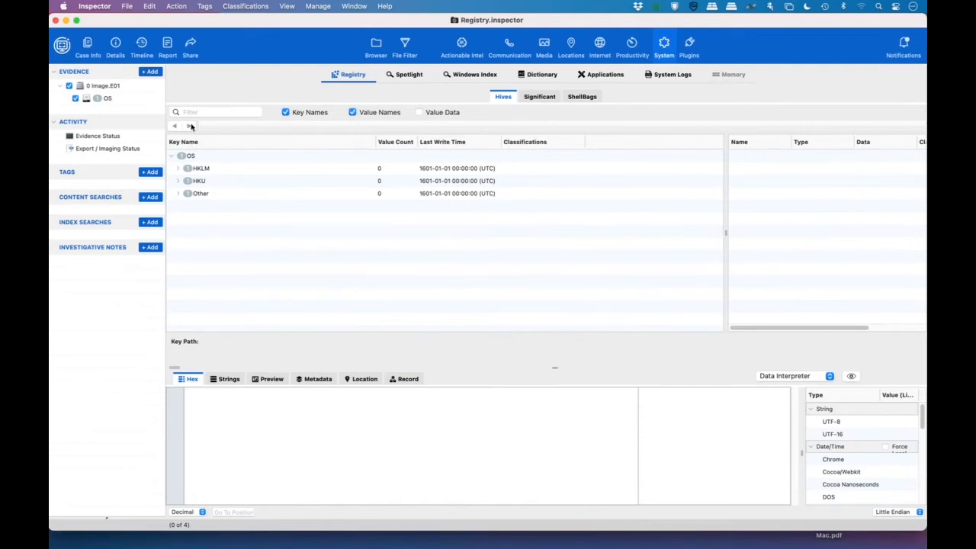
left_click(216, 112)
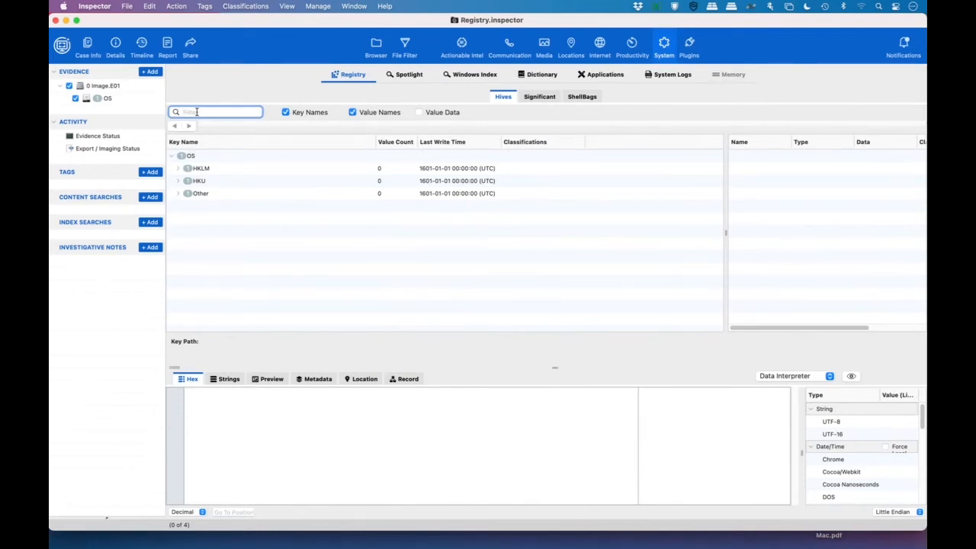
Step: Filter the registry for 'cook' to reach the CCleaner CookiesToSave value
type("cookiesToSave")
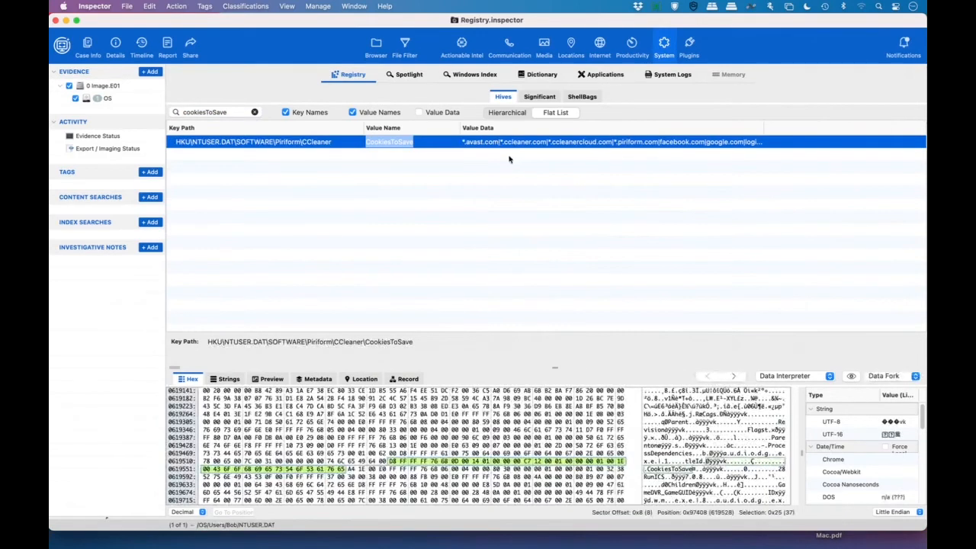
mouse_move(532, 149)
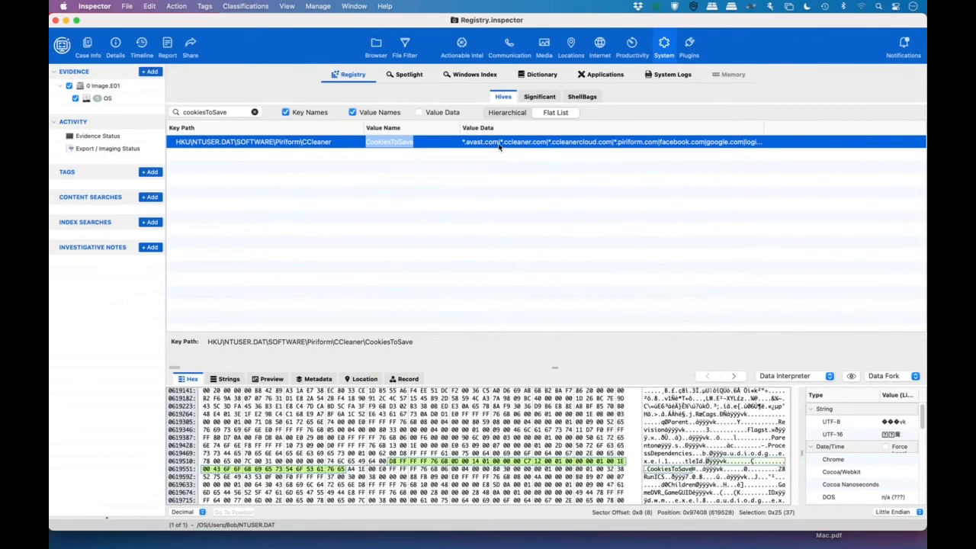
mouse_move(530, 348)
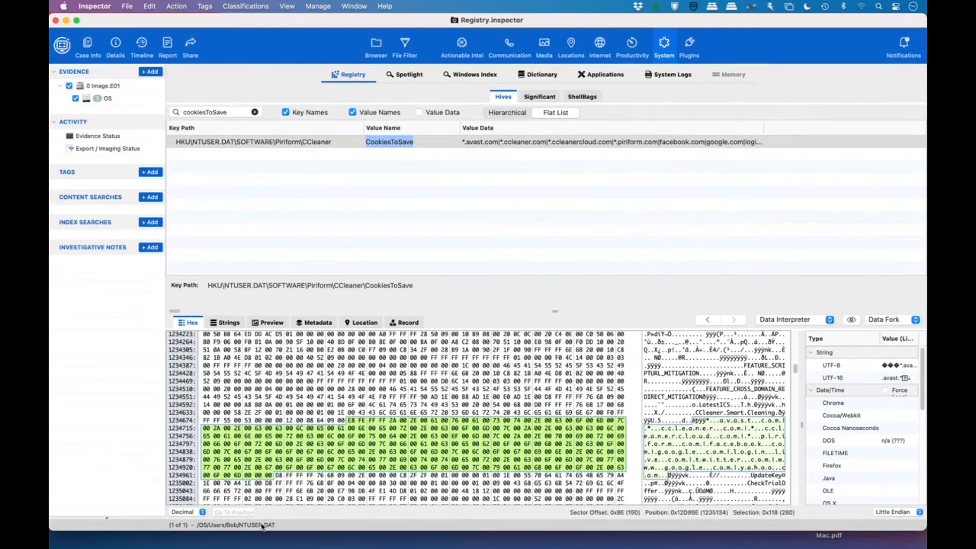
mouse_move(267, 528)
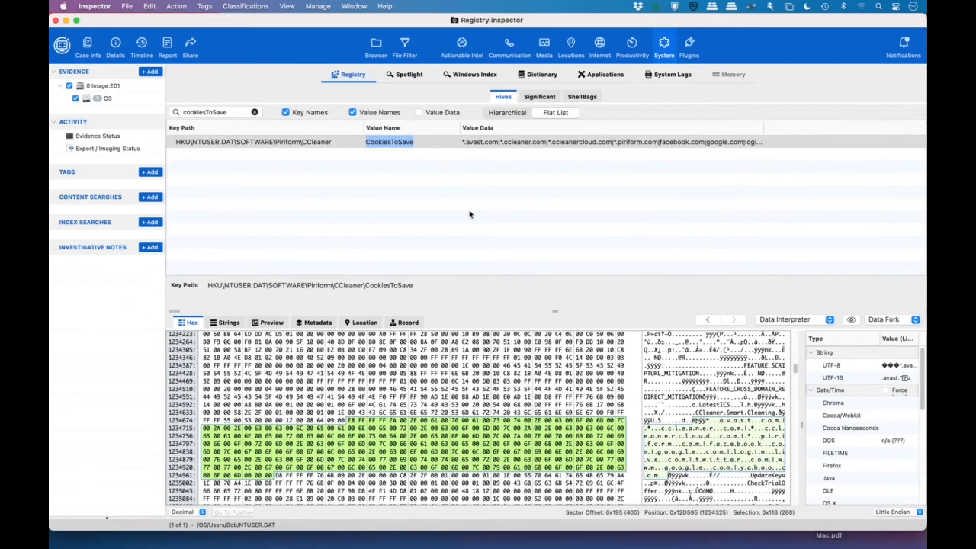
mouse_move(508, 146)
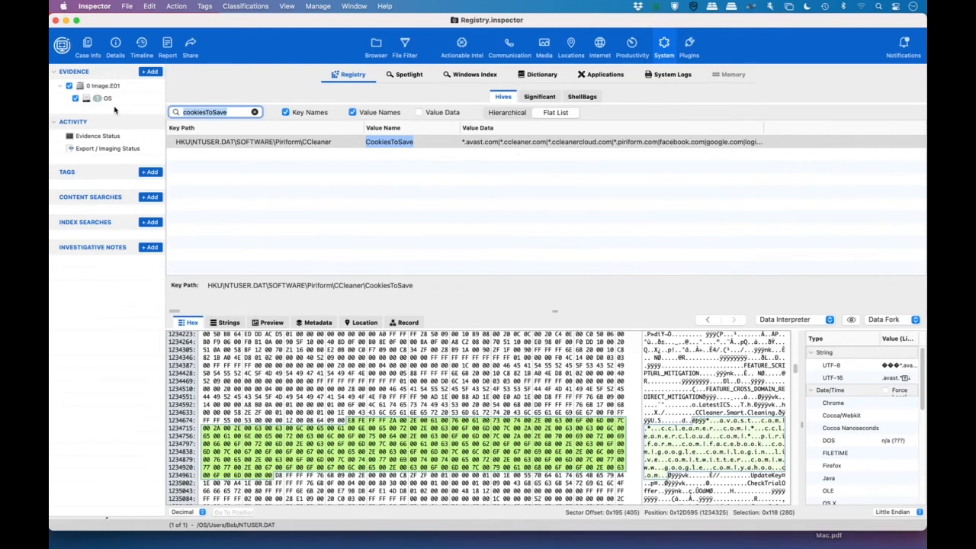
Step: Change the registry filter to 'ccleaner', returning ten matching keys and values
type("cleaner")
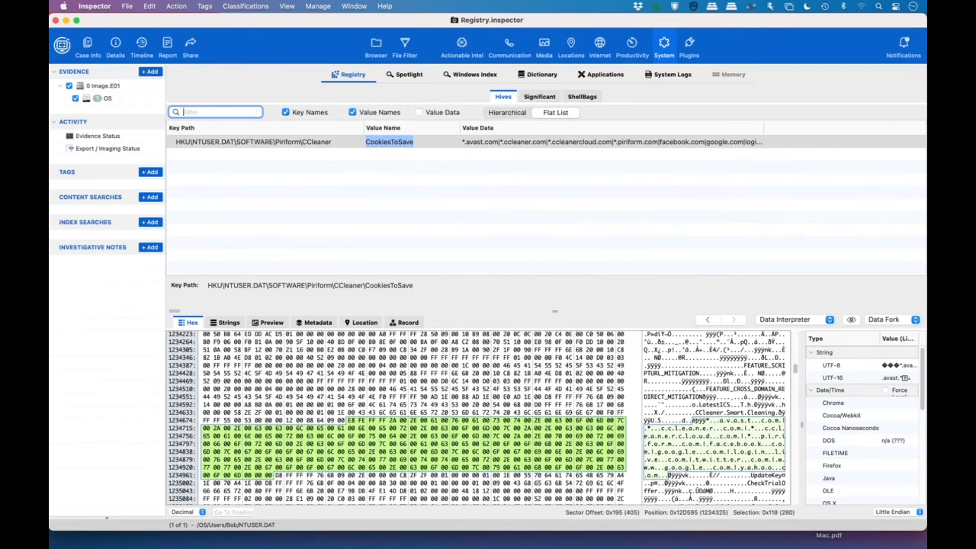
type("ccleaner")
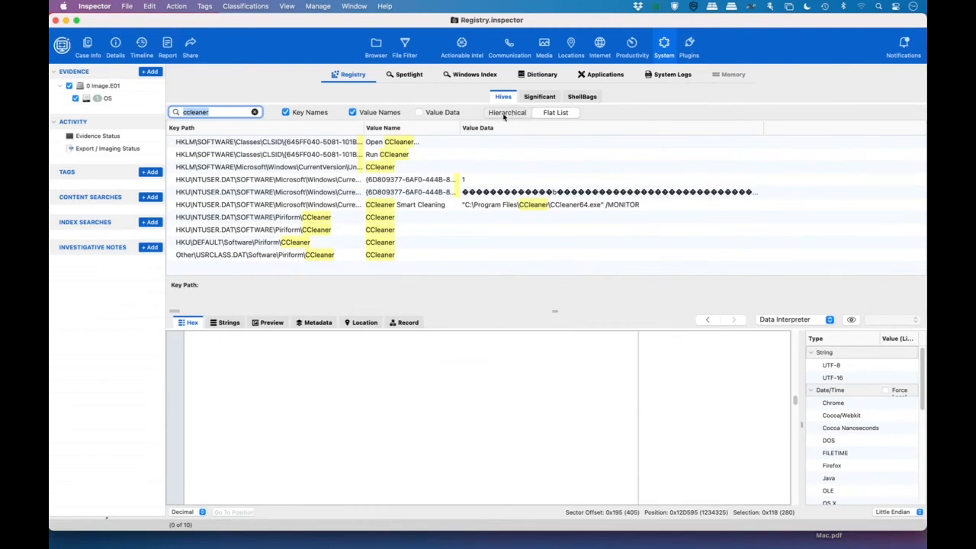
Step: Switch the ccleaner results to Hierarchical view and scroll to the Piriform\CCleaner keys
left_click(506, 112)
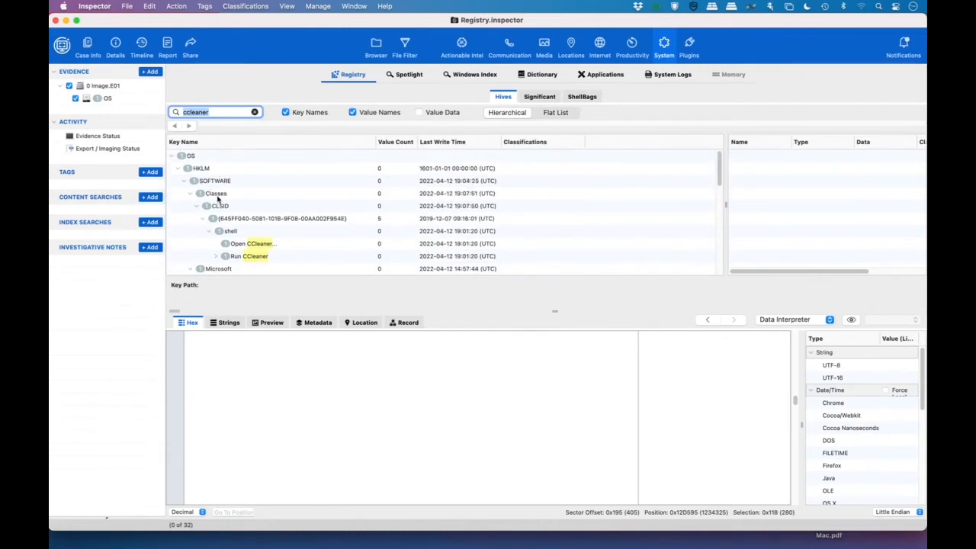
scroll("down", 3)
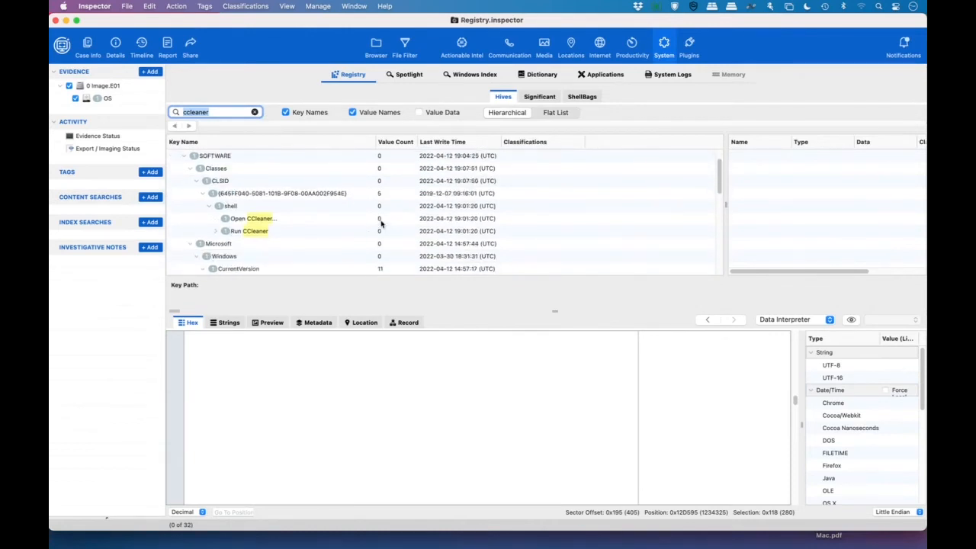
scroll("down", 3)
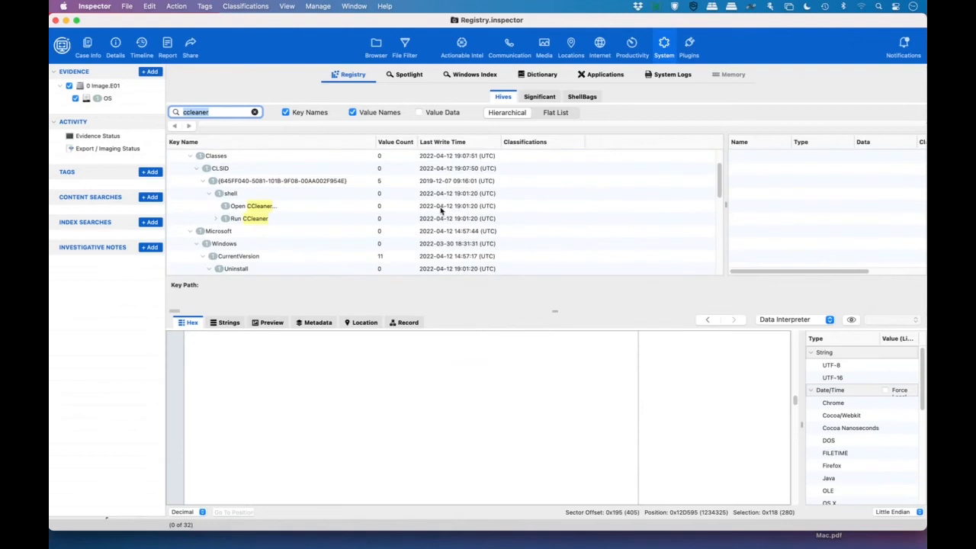
mouse_move(449, 211)
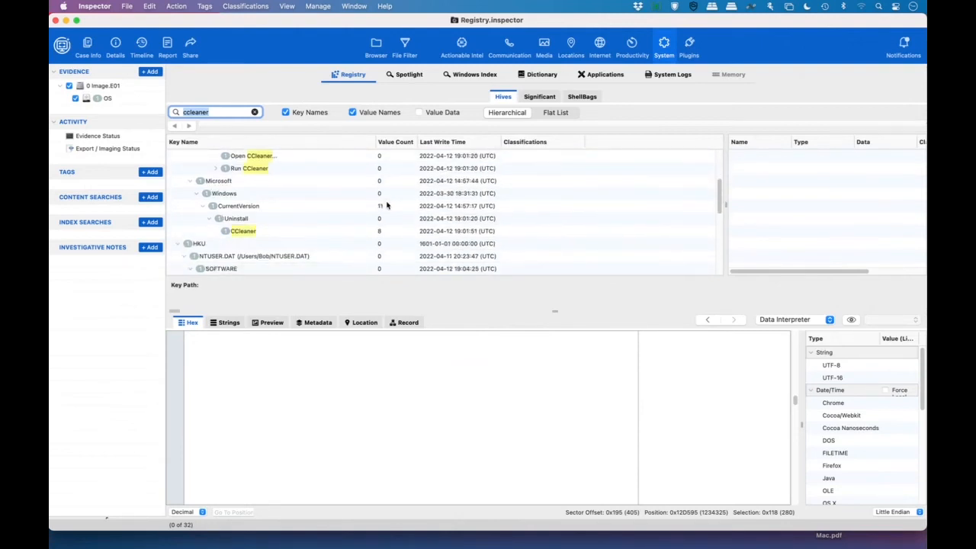
scroll("down", 3)
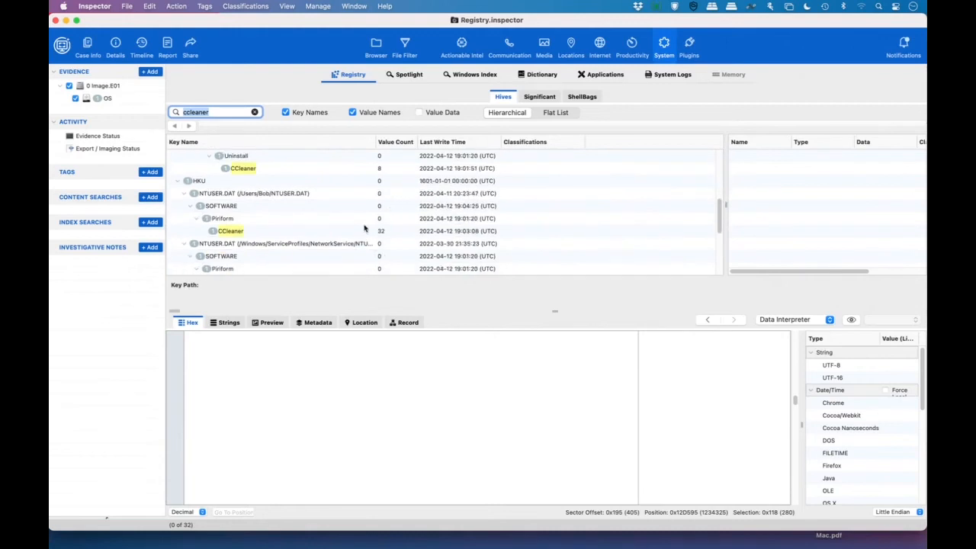
scroll("down", 3)
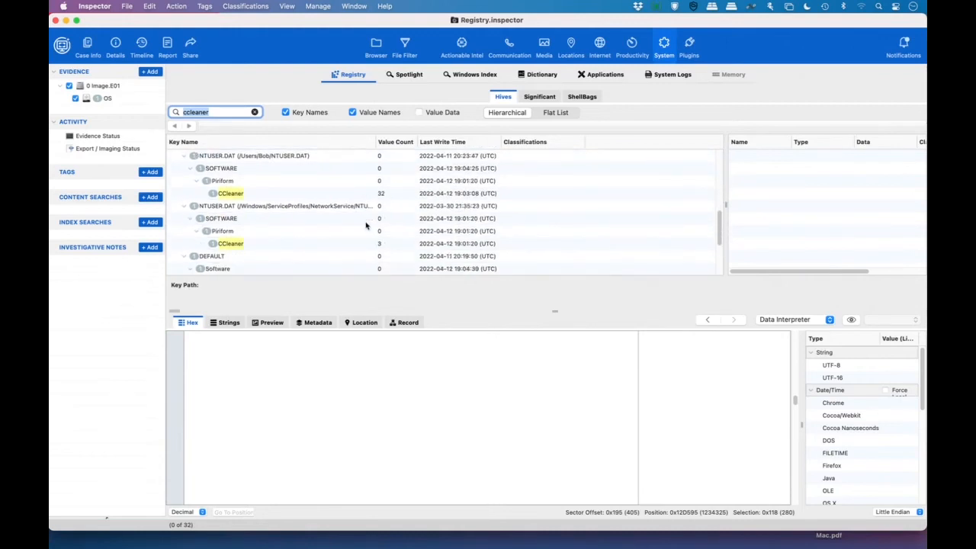
mouse_move(315, 249)
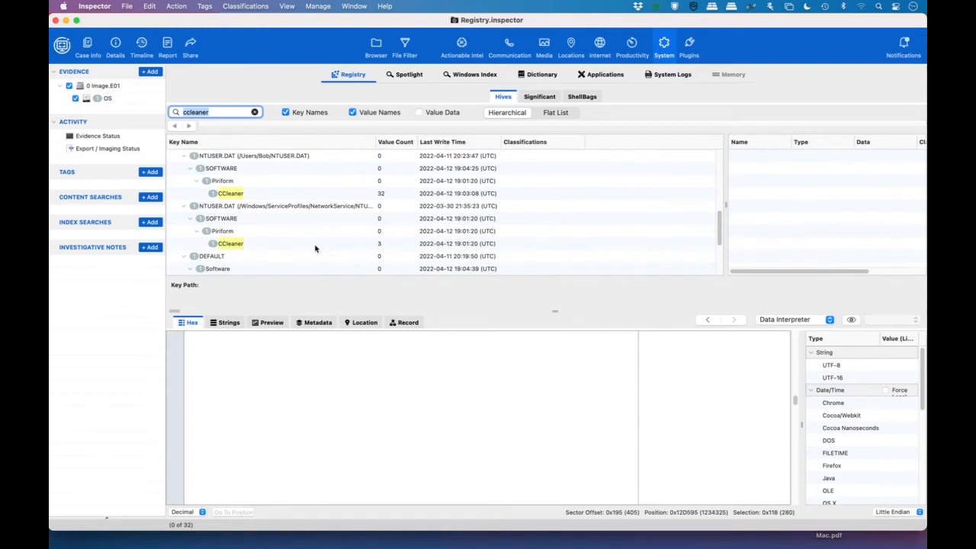
mouse_move(263, 231)
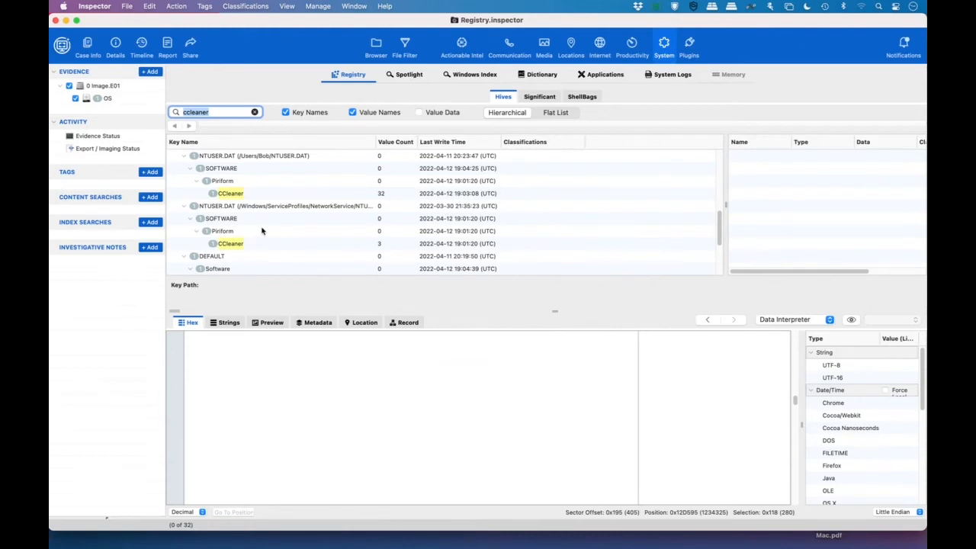
mouse_move(435, 203)
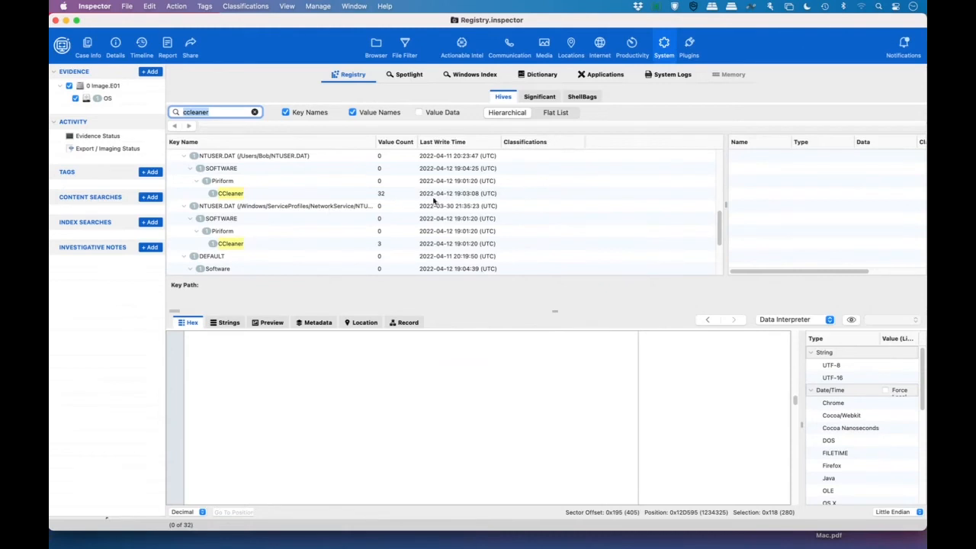
mouse_move(610, 160)
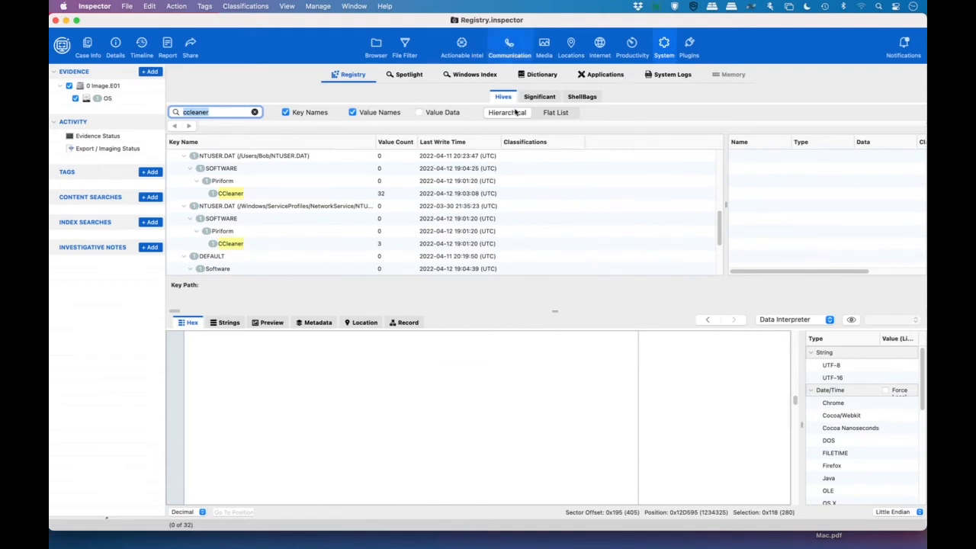
Step: Open Communication > Internet to list the 39 Brave, Edge and Firefox bookmarks
left_click(509, 45)
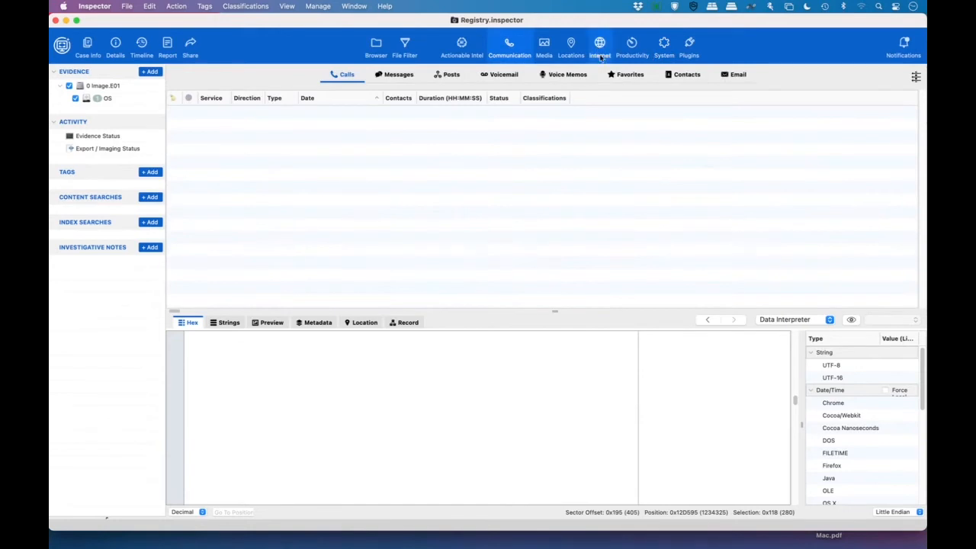
left_click(600, 46)
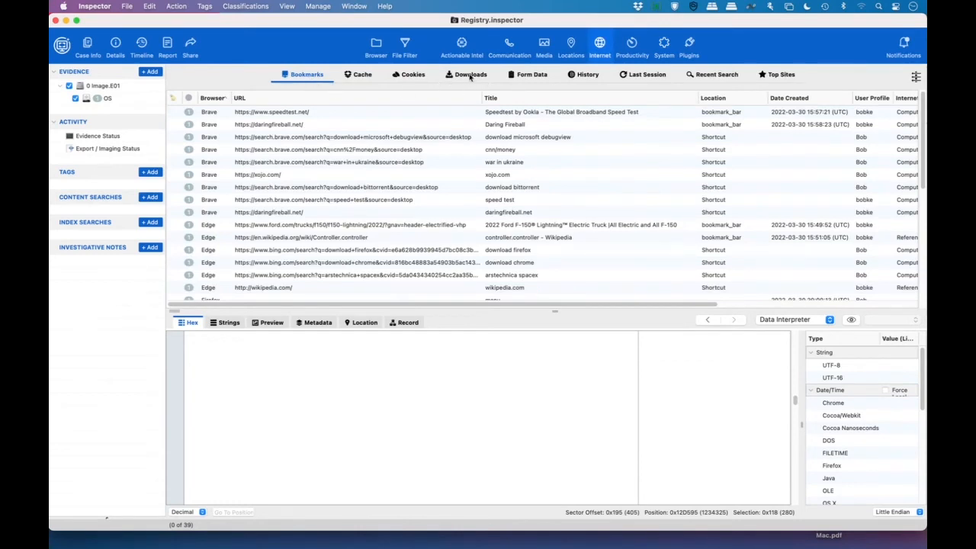
left_click(469, 74)
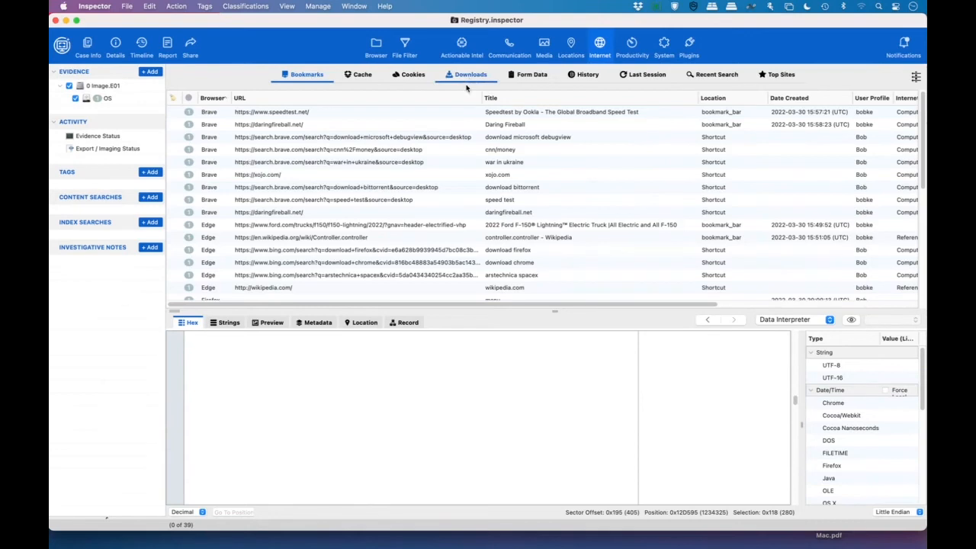
Step: Scroll the 19 downloads to the unfinished Opera ccsetup592 (1).exe record and view its raw data
left_click(470, 74)
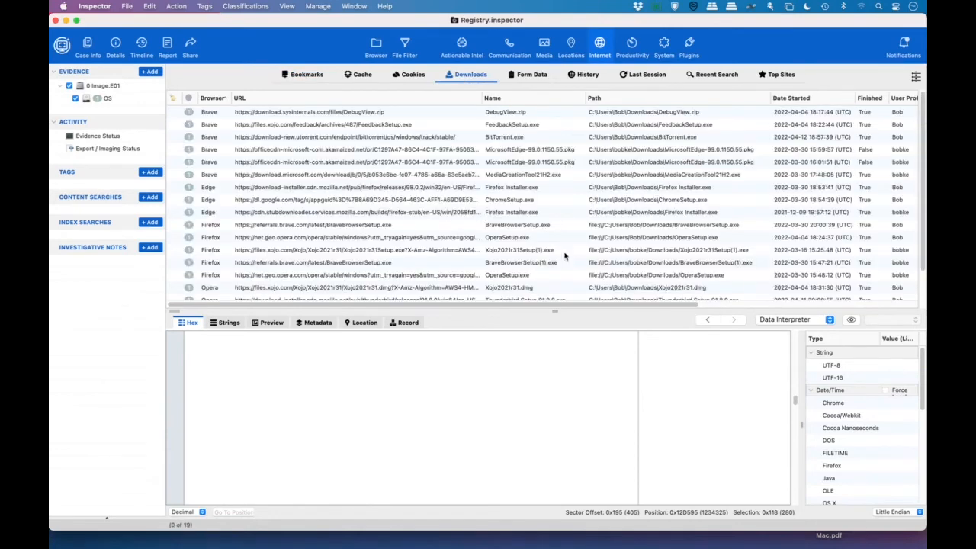
mouse_move(513, 143)
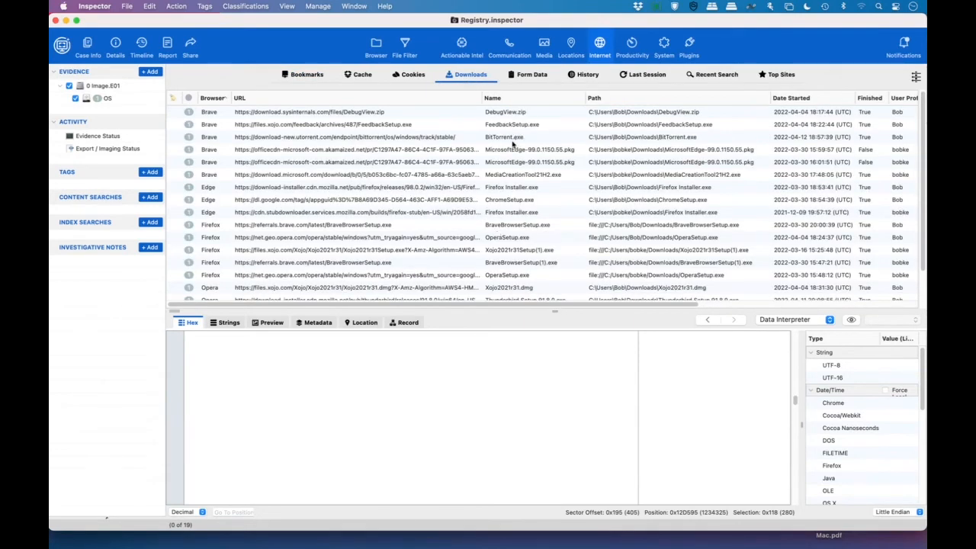
left_click(503, 137)
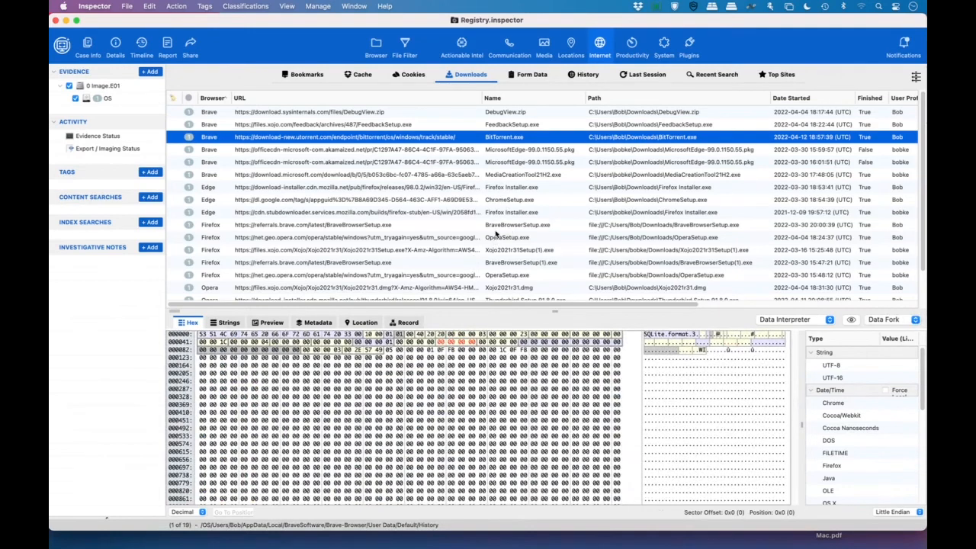
mouse_move(503, 235)
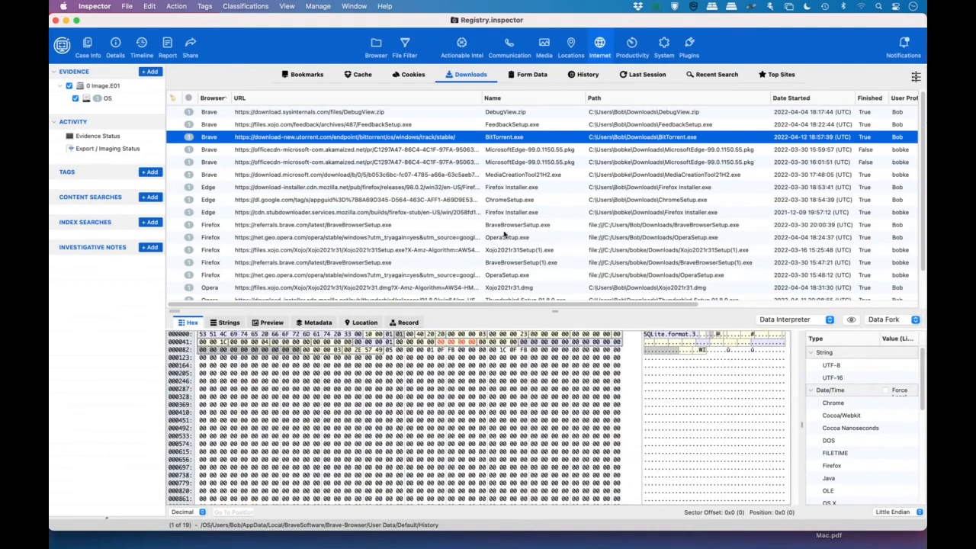
mouse_move(525, 229)
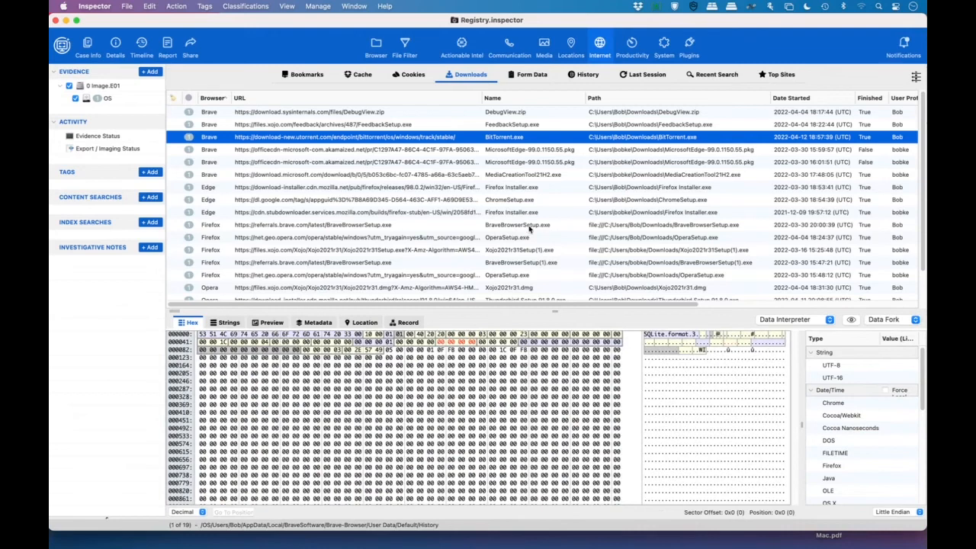
scroll("down", 3)
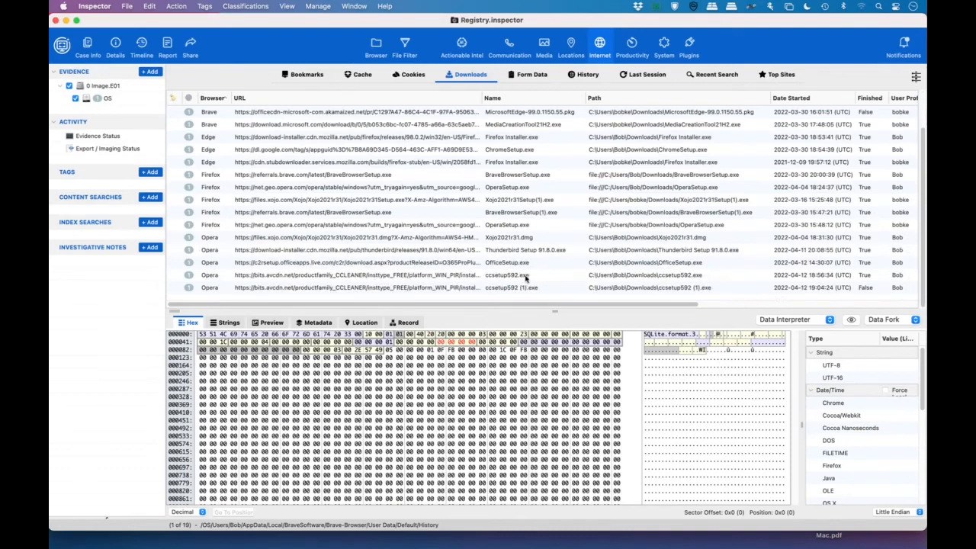
mouse_move(519, 278)
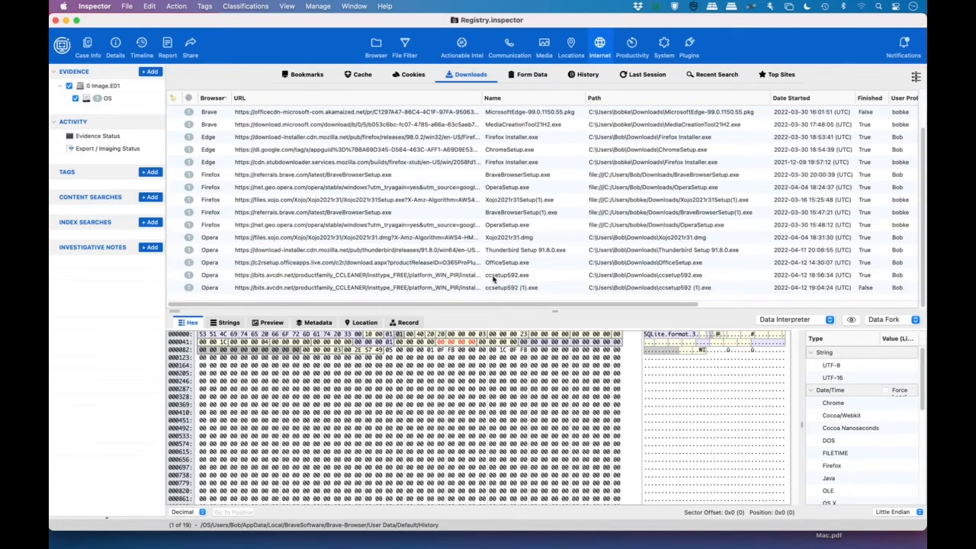
left_click(507, 274)
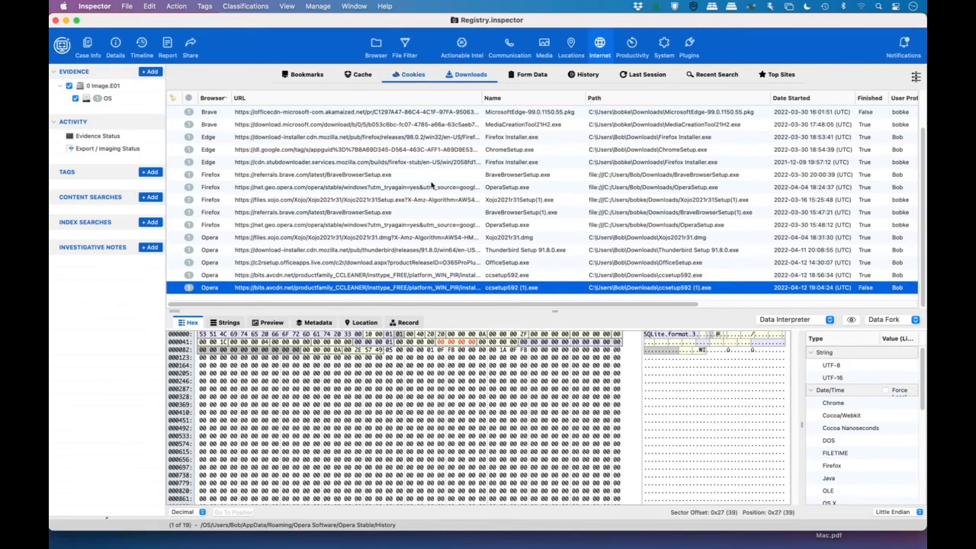
Step: View the saved Form Data, then switch to the Featured Data case's Actionable Intel insights
left_click(532, 74)
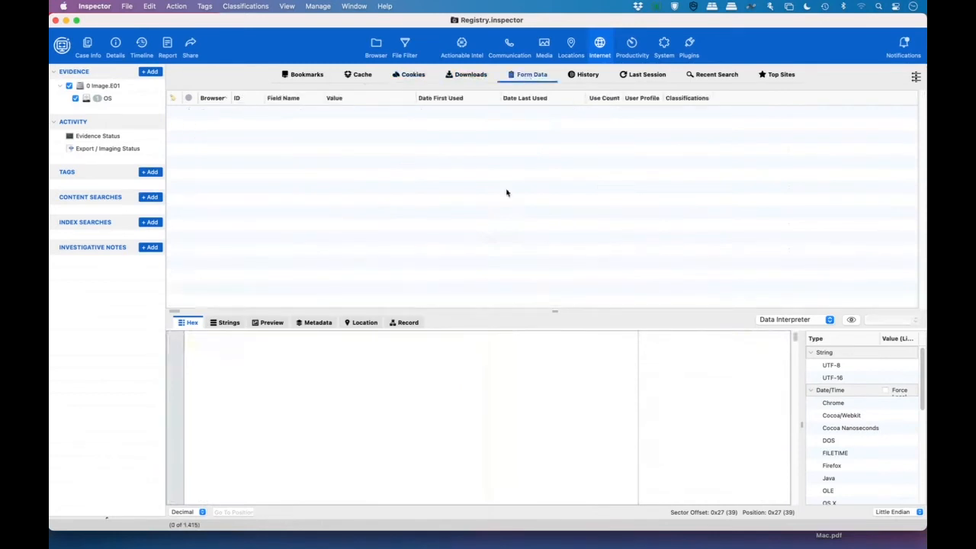
left_click(531, 74)
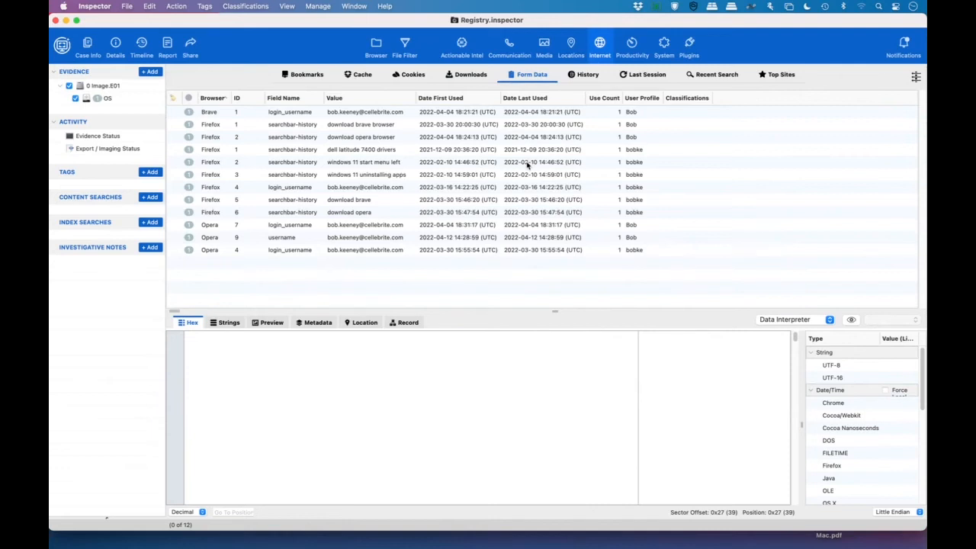
mouse_move(528, 199)
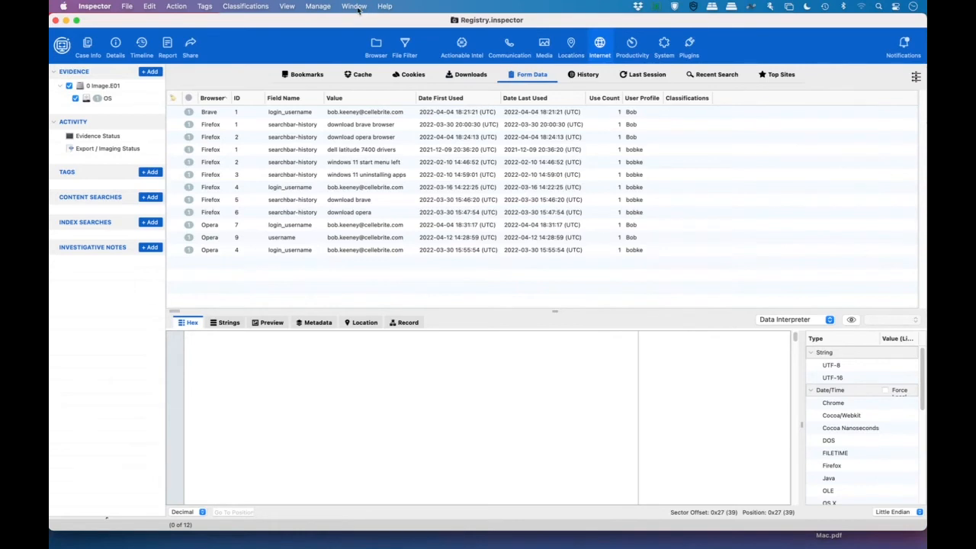
left_click(354, 7)
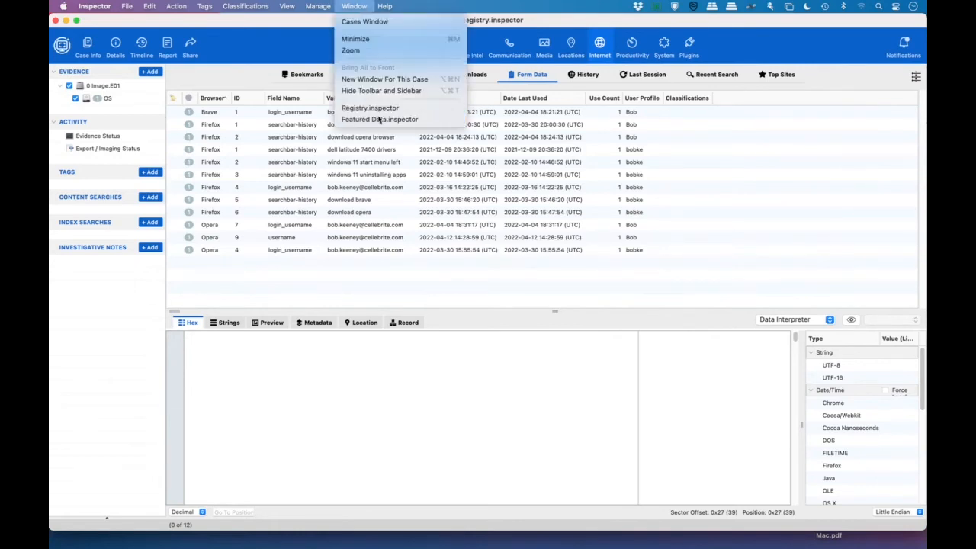
left_click(380, 119)
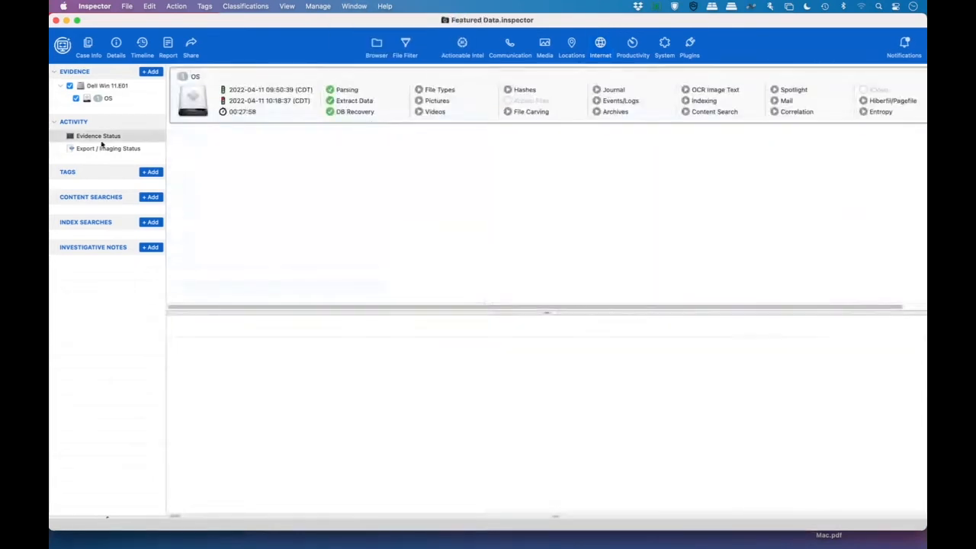
left_click(462, 46)
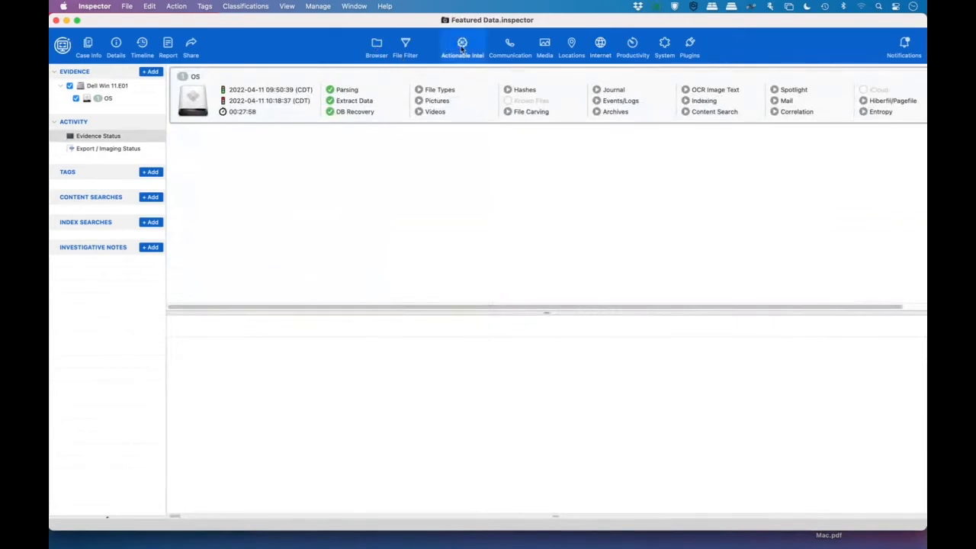
left_click(462, 45)
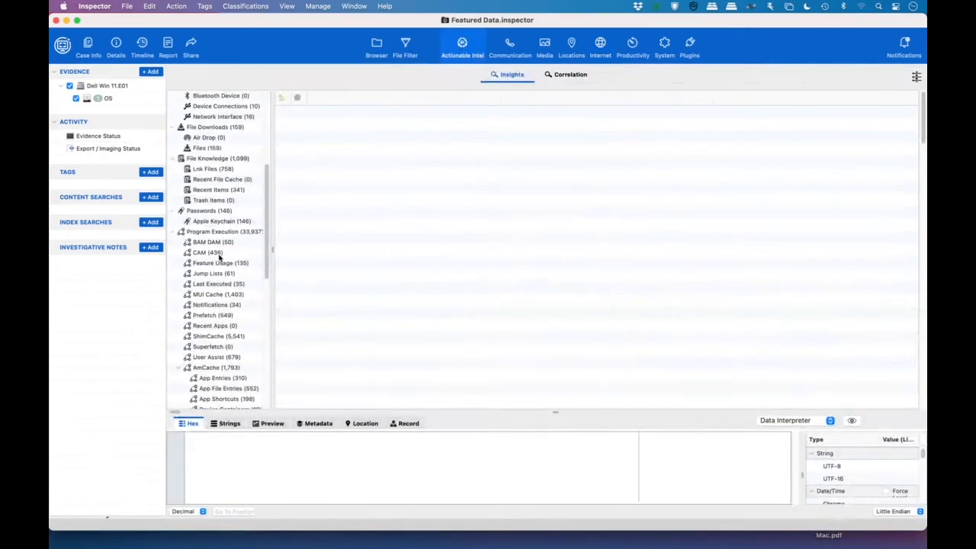
Step: List the 135 Feature Usage records and sort them by App Launch count
left_click(219, 262)
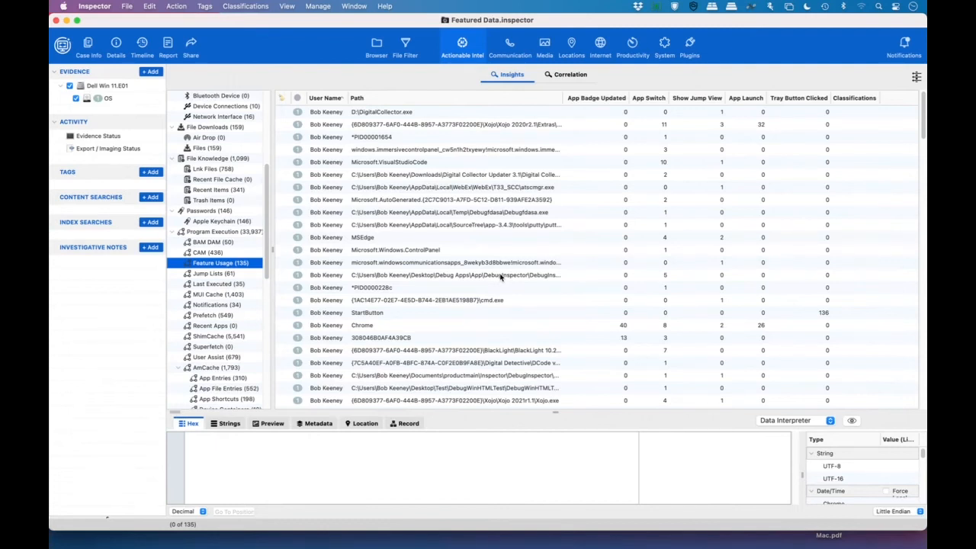
mouse_move(607, 113)
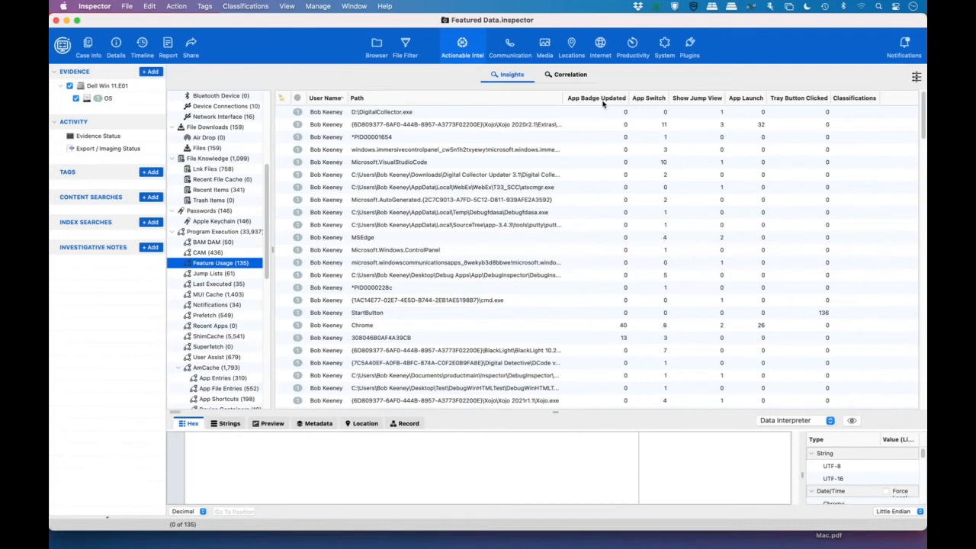
mouse_move(659, 105)
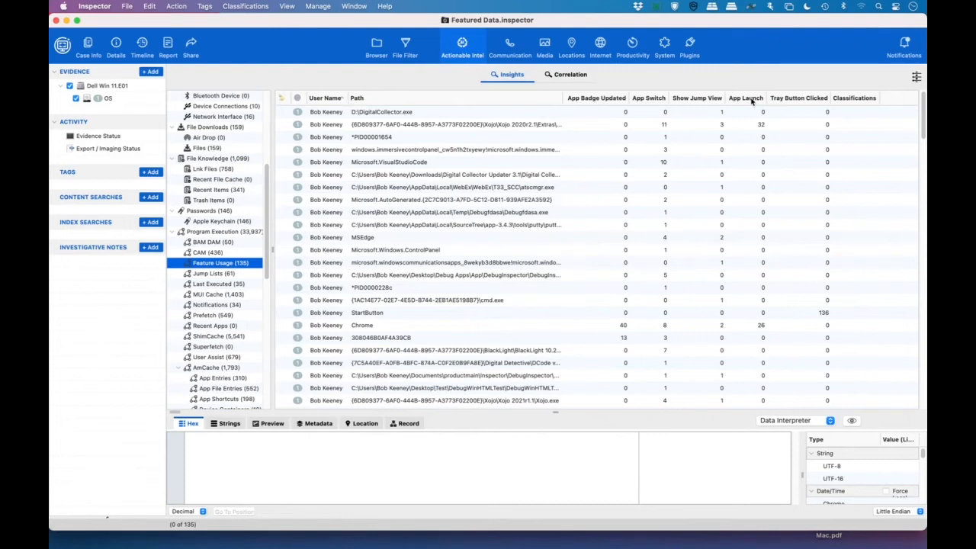
mouse_move(648, 97)
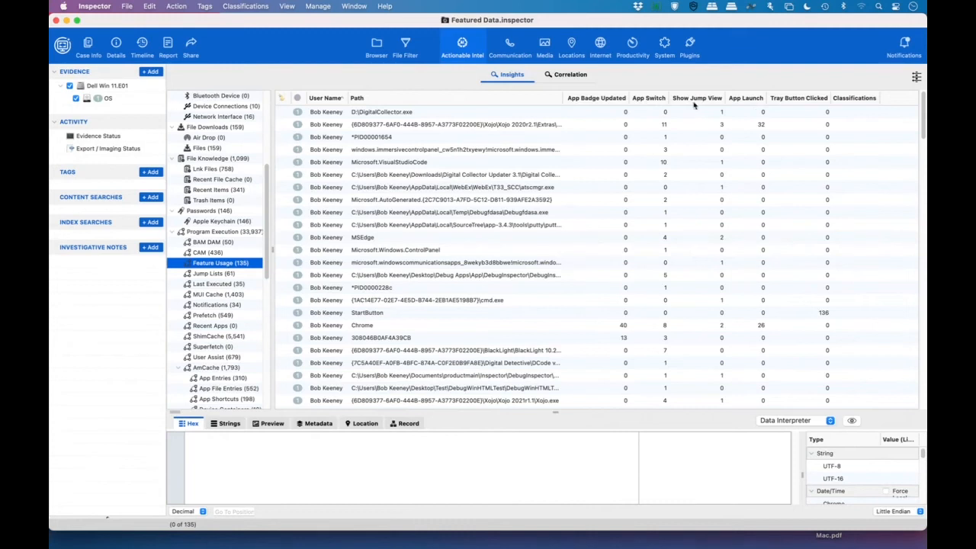
mouse_move(705, 108)
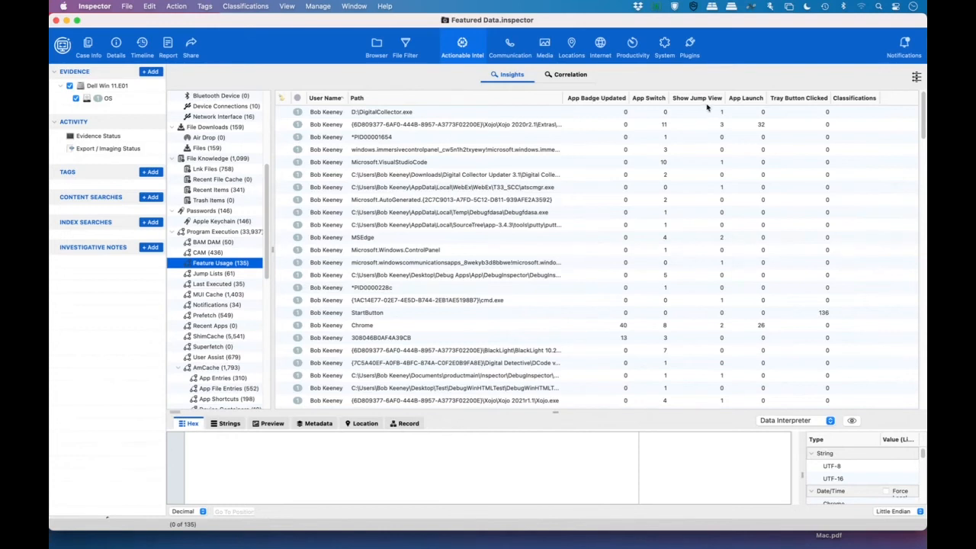
mouse_move(811, 107)
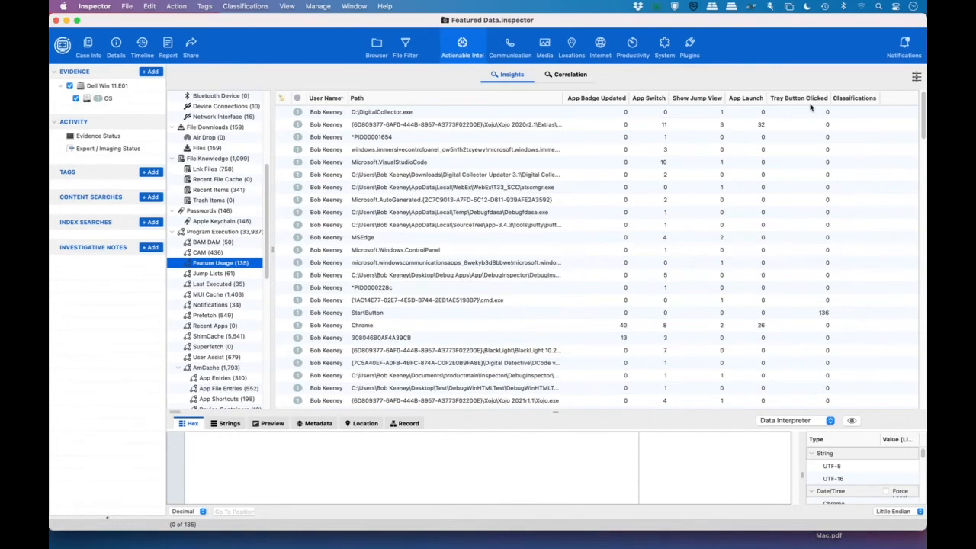
mouse_move(647, 135)
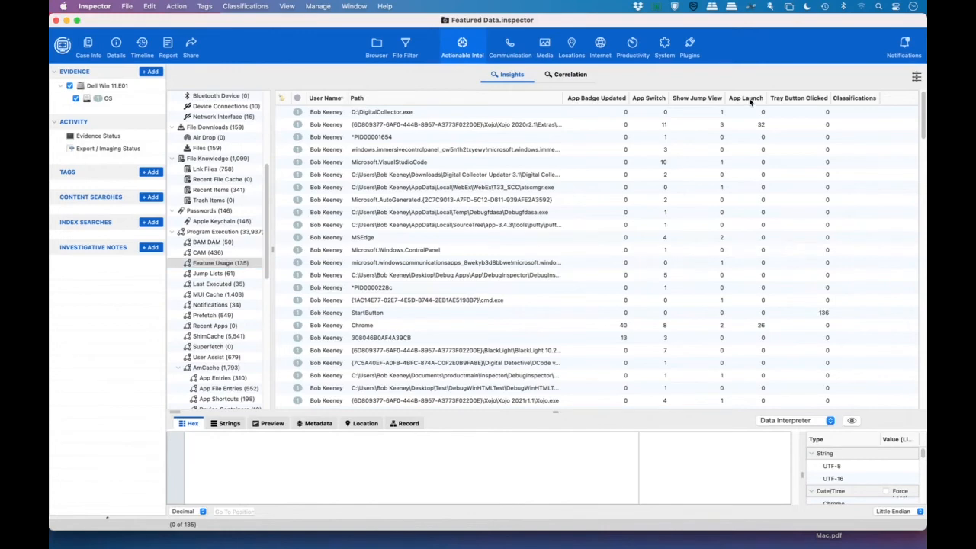
left_click(745, 98)
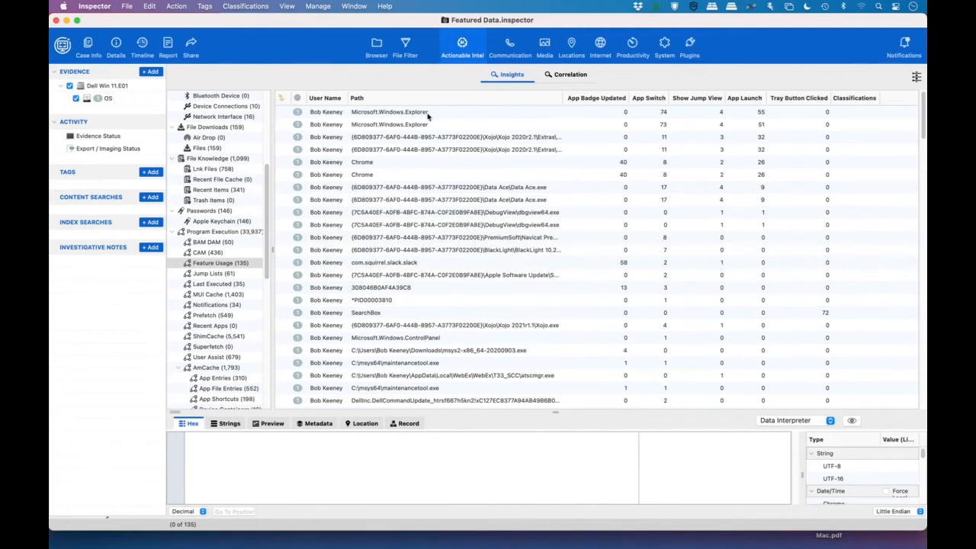
mouse_move(433, 135)
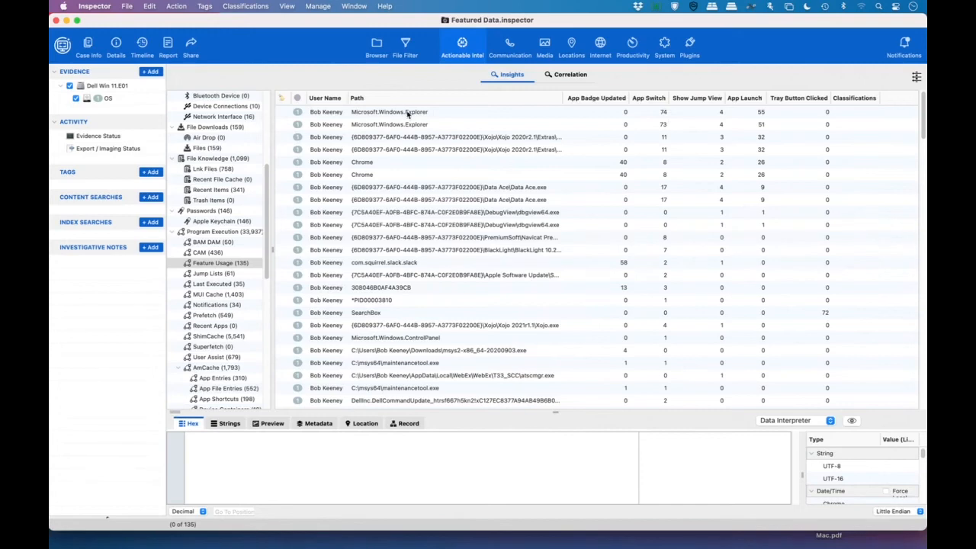
Step: View NTUSER.DAT raw data for the two top Explorer records and the second Chrome record
left_click(389, 111)
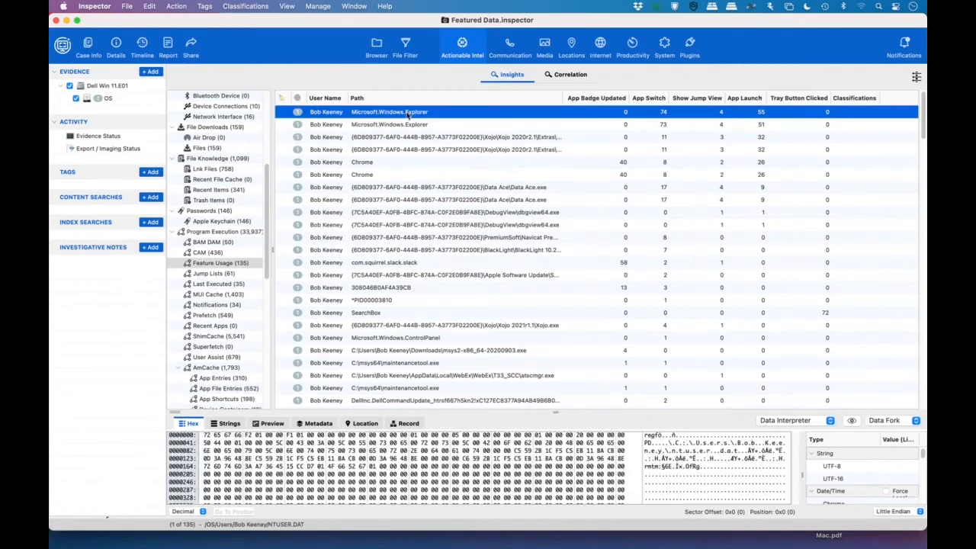
left_click(389, 124)
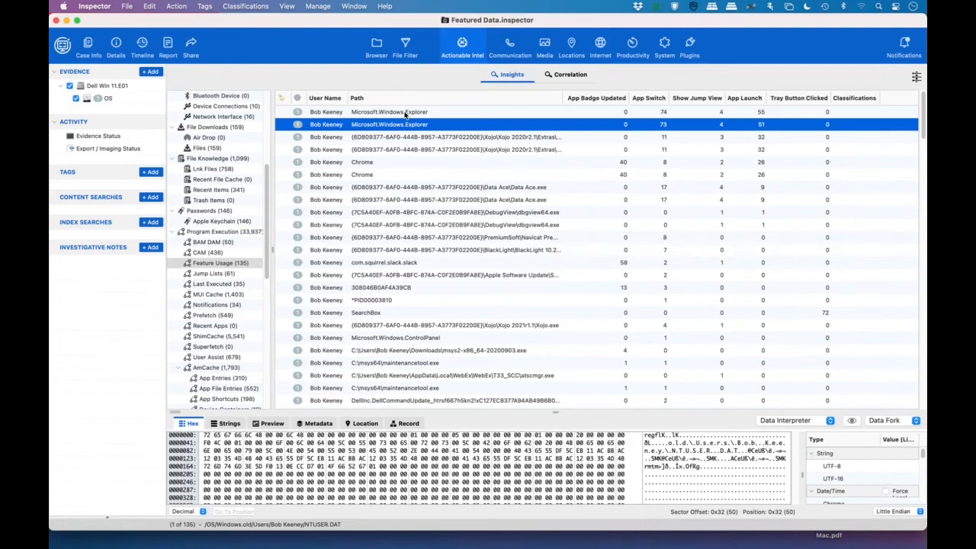
mouse_move(451, 175)
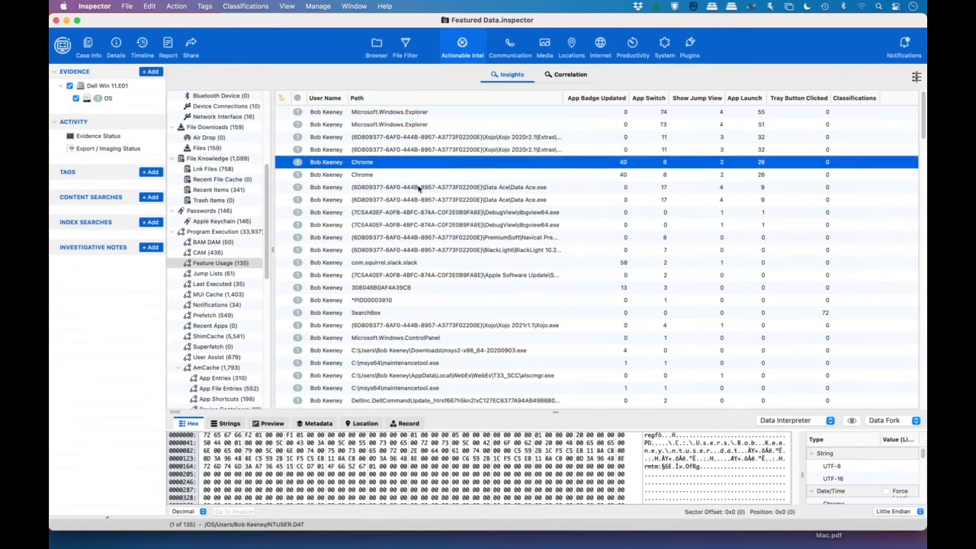
left_click(361, 174)
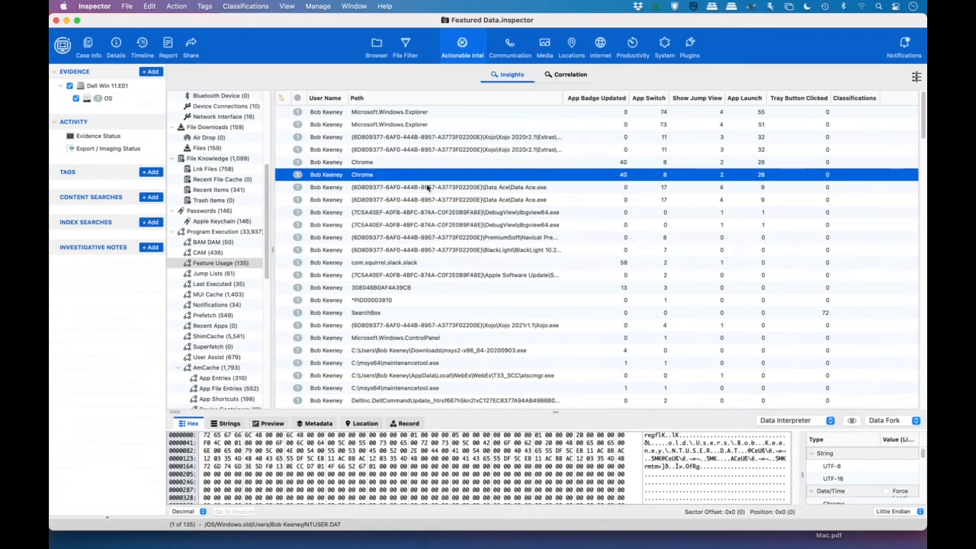
mouse_move(789, 180)
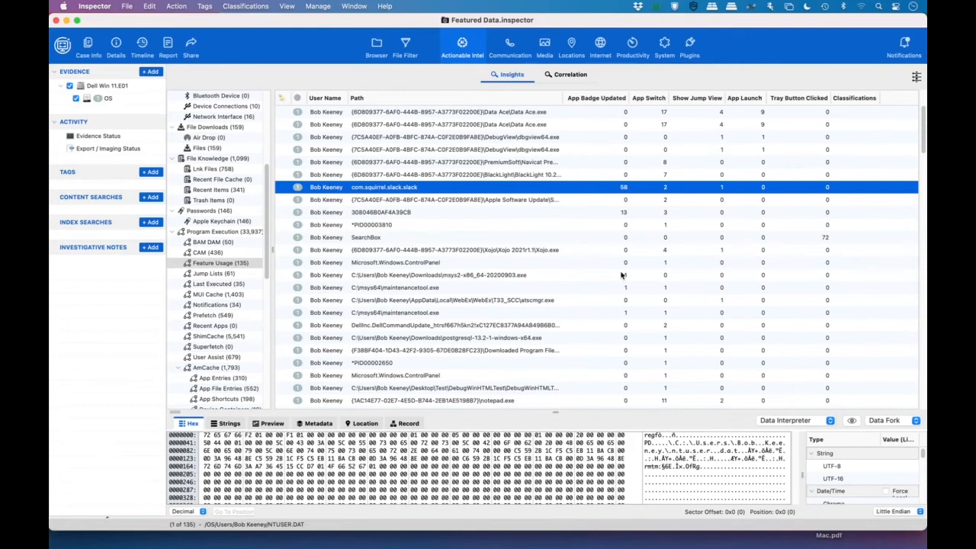
mouse_move(660, 274)
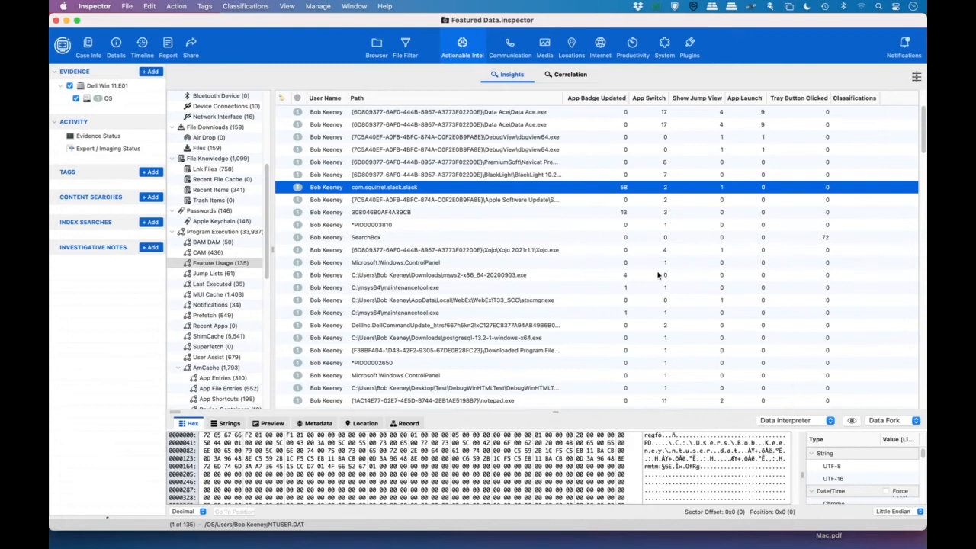
mouse_move(661, 275)
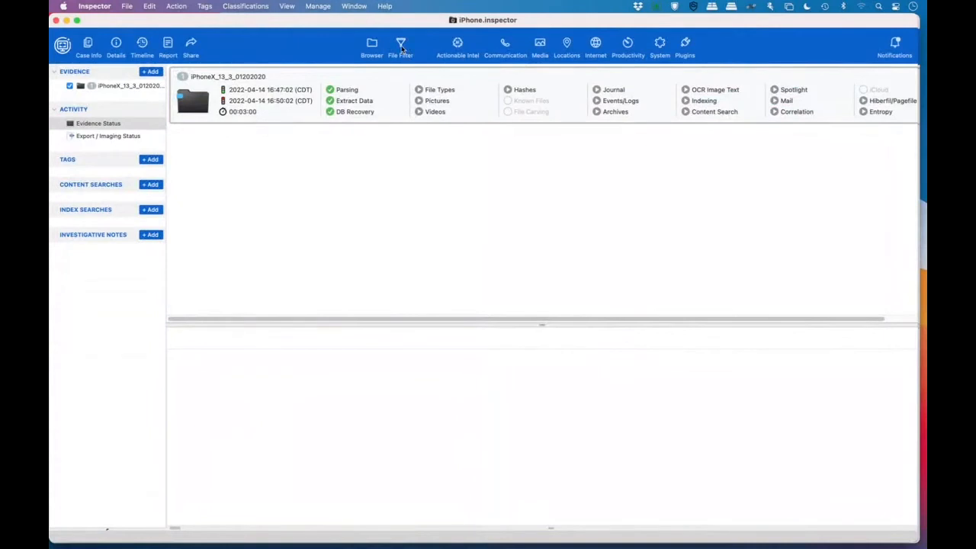
Step: Open Apple Screen Time By Category and sort by total time, with Creativity first
left_click(458, 46)
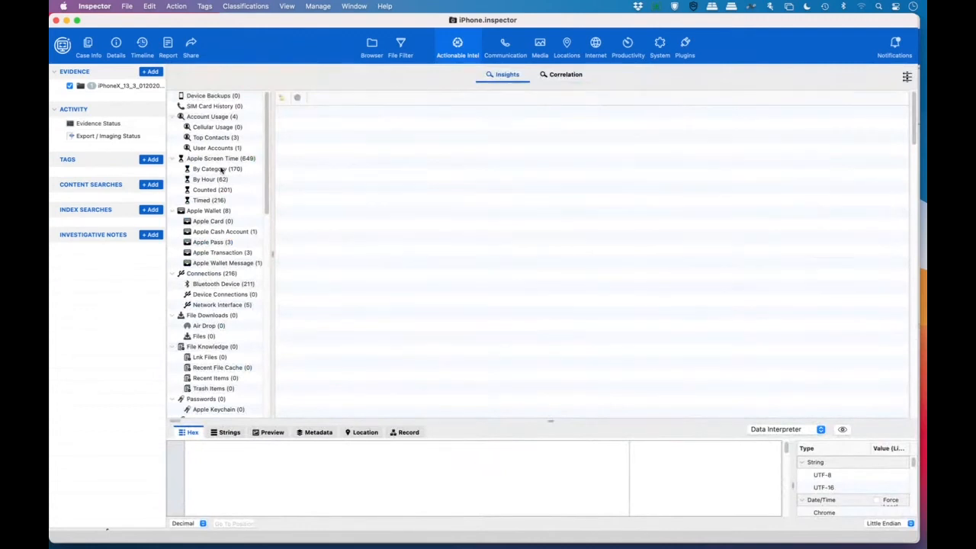
left_click(217, 168)
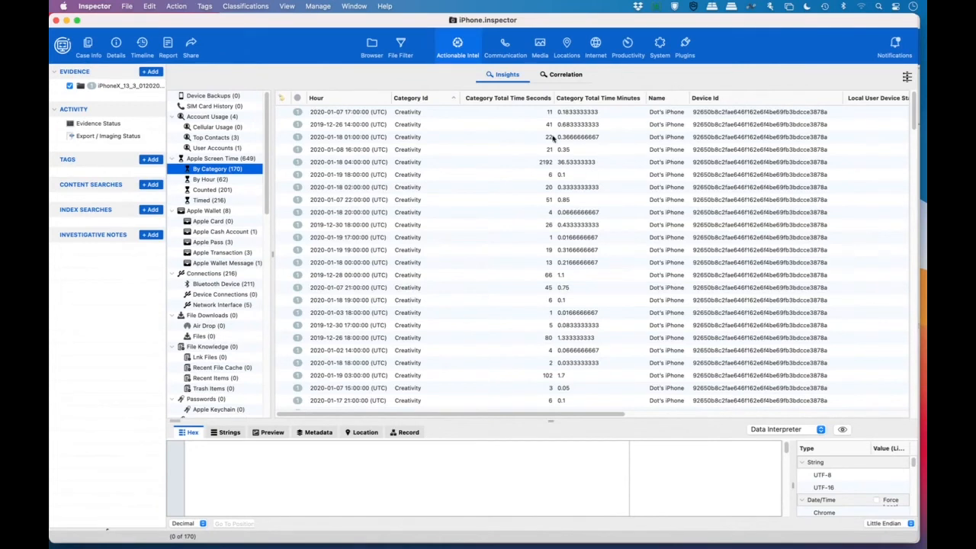
mouse_move(447, 148)
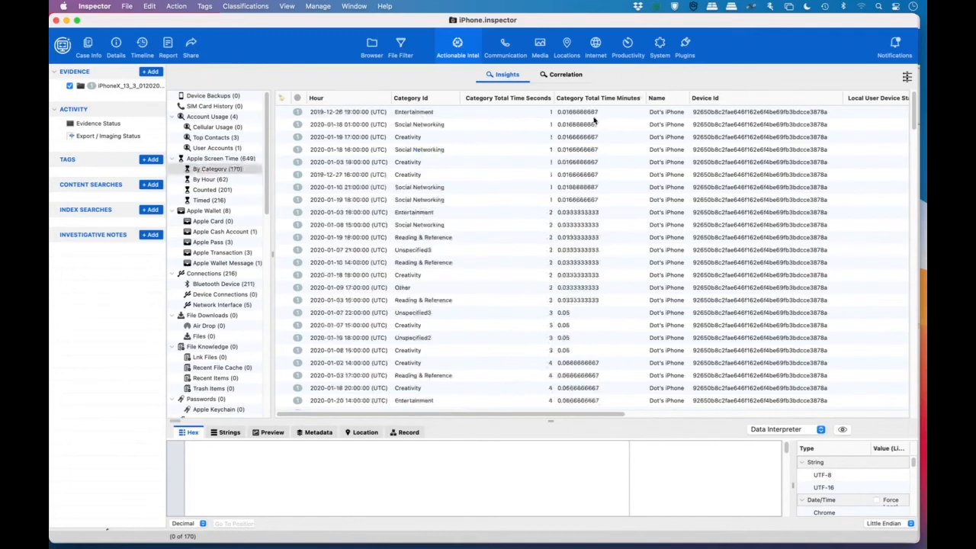
left_click(508, 97)
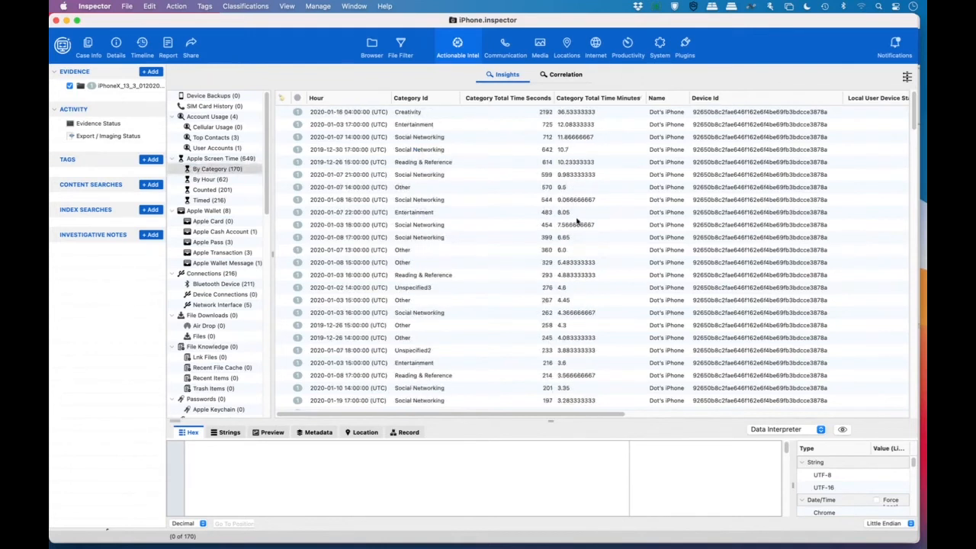
mouse_move(566, 117)
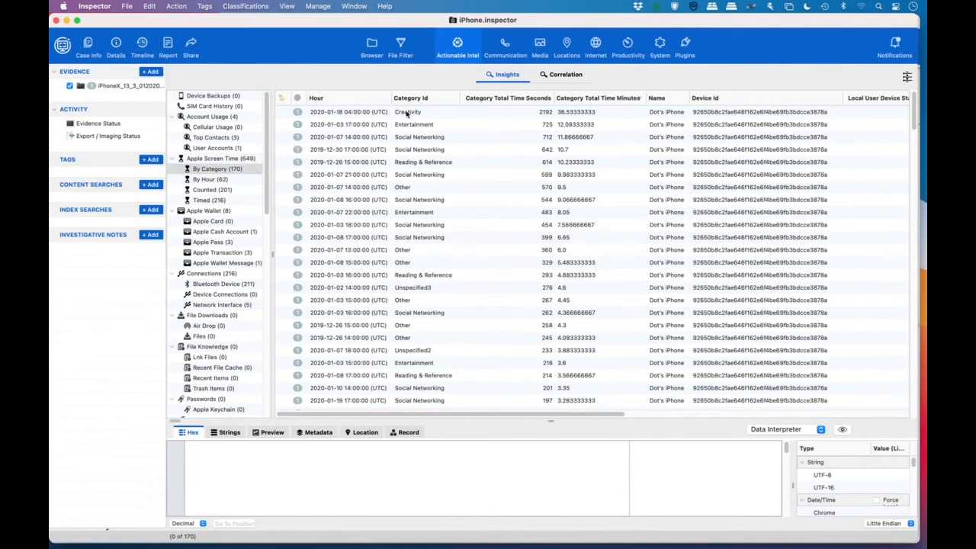
mouse_move(420, 120)
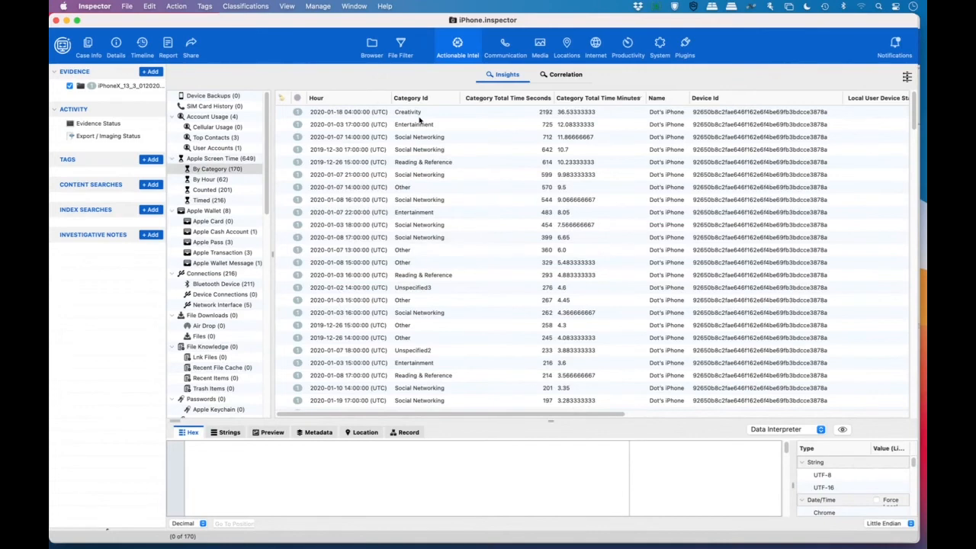
Step: List the hourly Apple Screen Time Counted records sorted by most pickups first
left_click(207, 178)
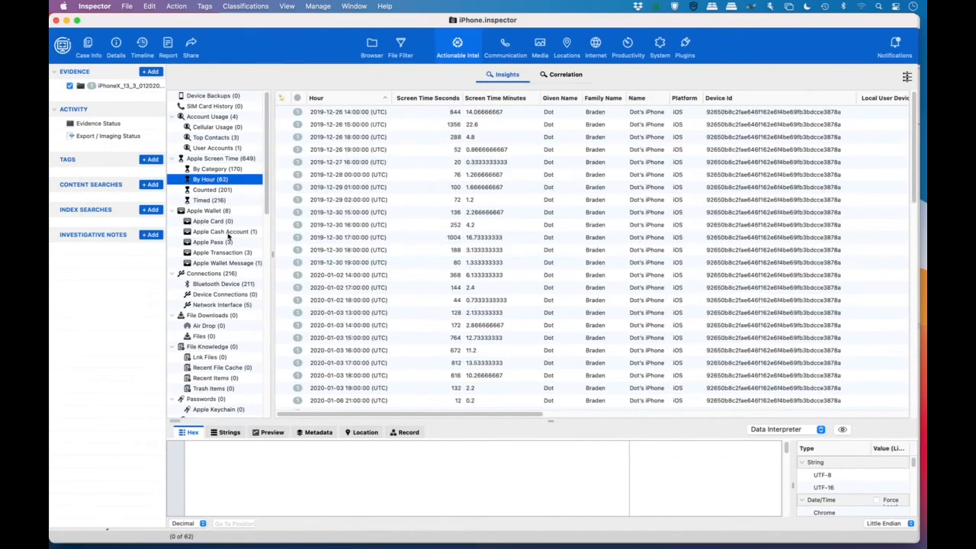
left_click(213, 189)
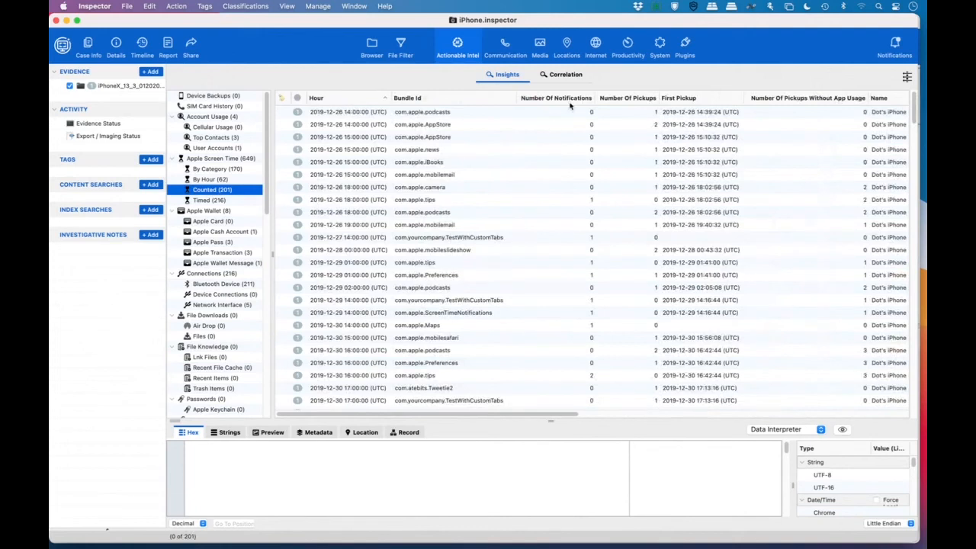
mouse_move(568, 105)
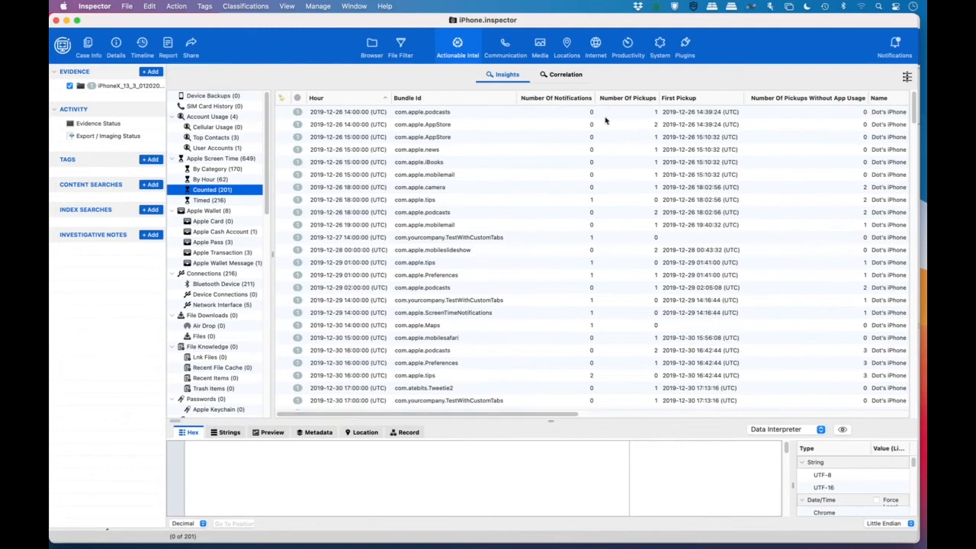
left_click(627, 98)
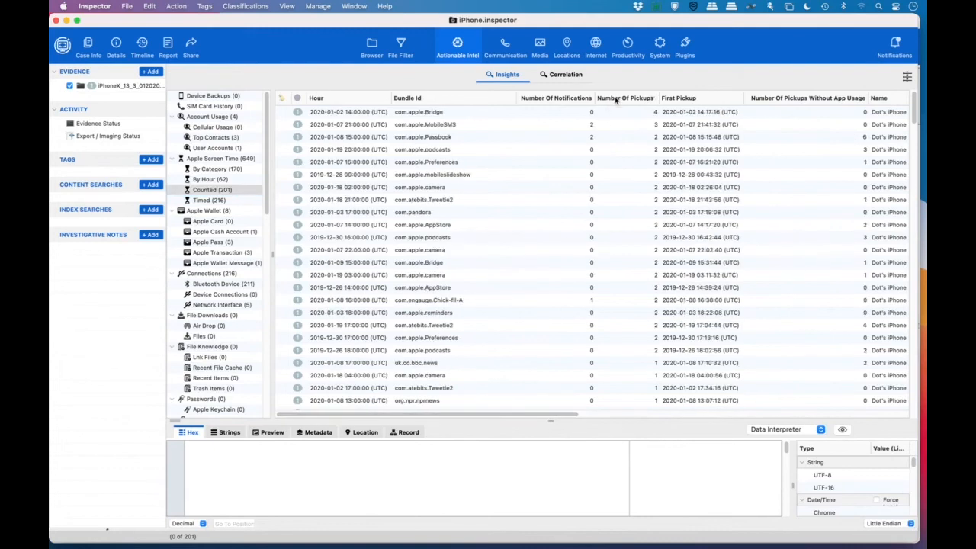
mouse_move(557, 447)
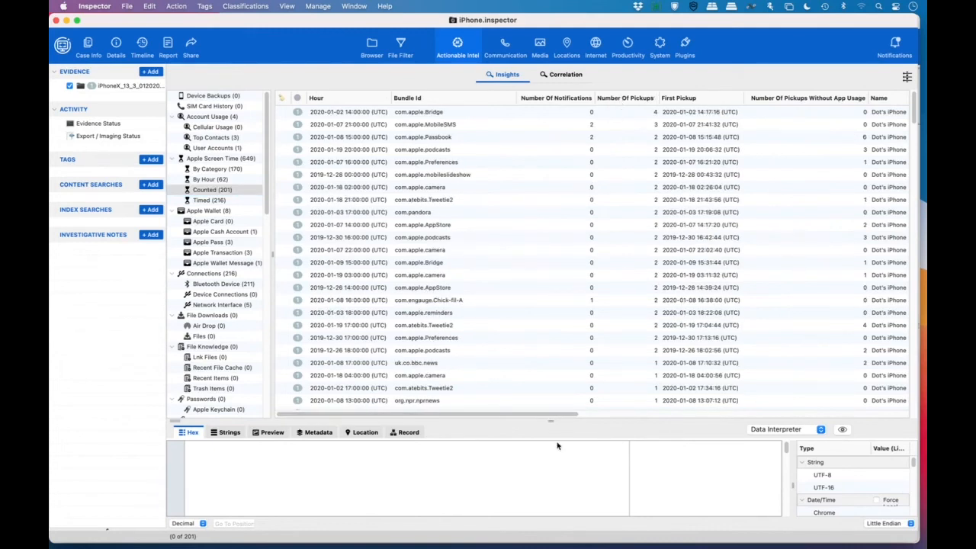
mouse_move(452, 130)
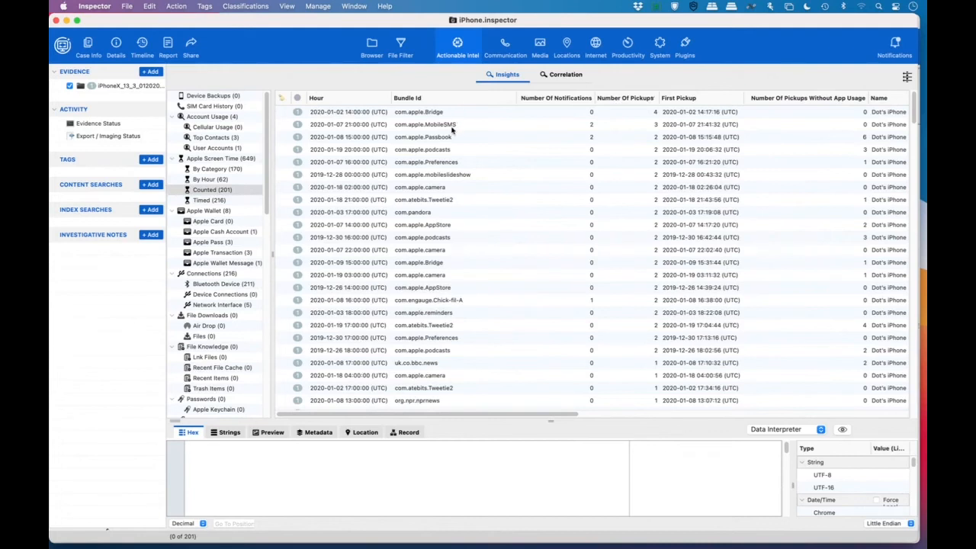
mouse_move(454, 128)
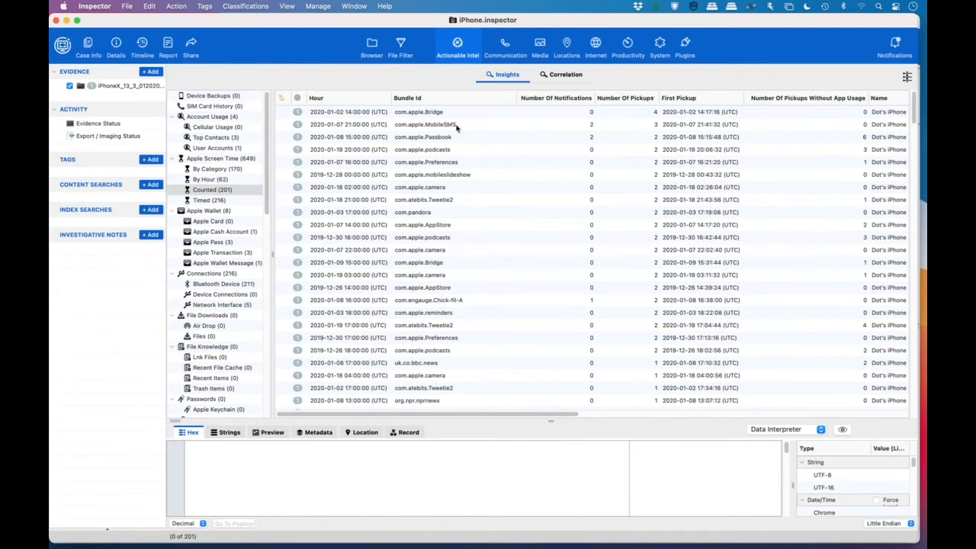
mouse_move(441, 97)
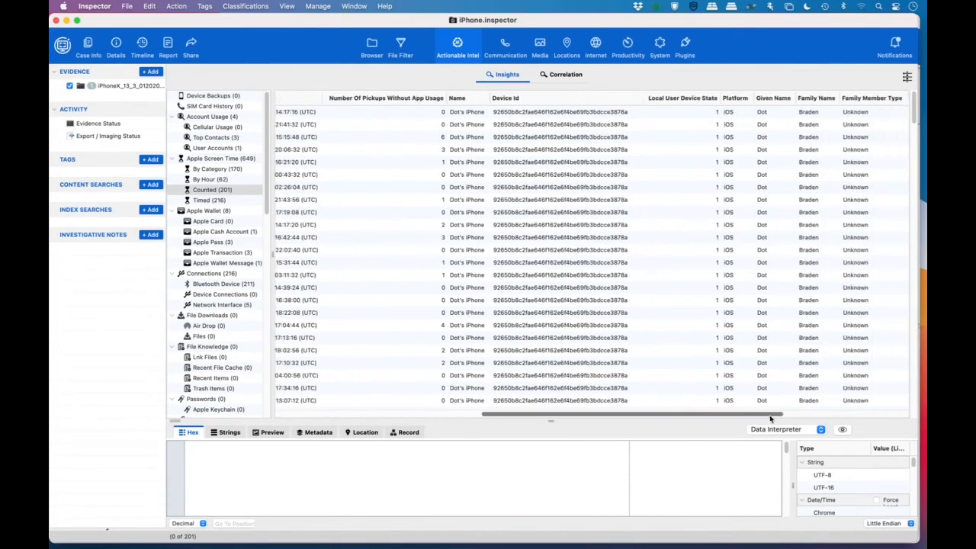
scroll("right", 3)
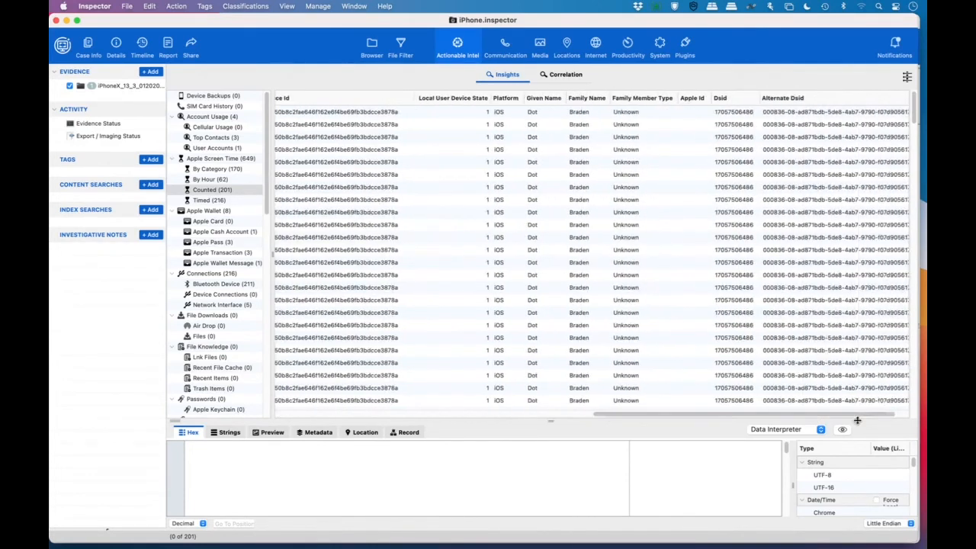
mouse_move(750, 422)
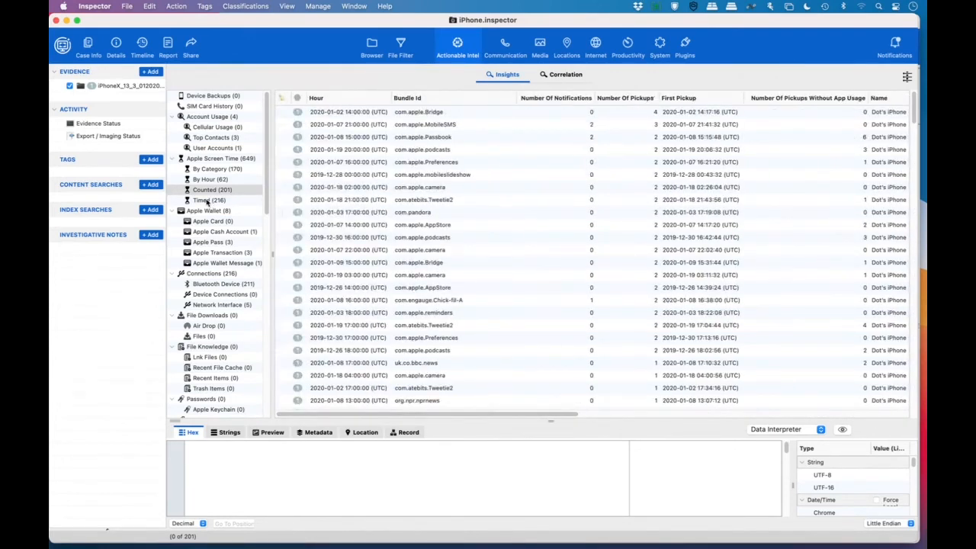
Step: List the Apple Screen Time Timed records sorted by longest app usage seconds
left_click(209, 200)
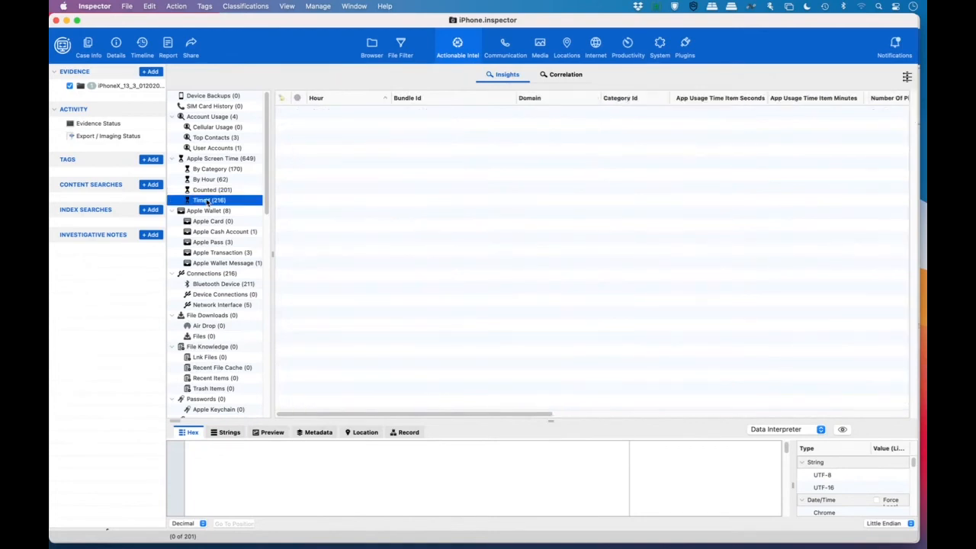
left_click(210, 200)
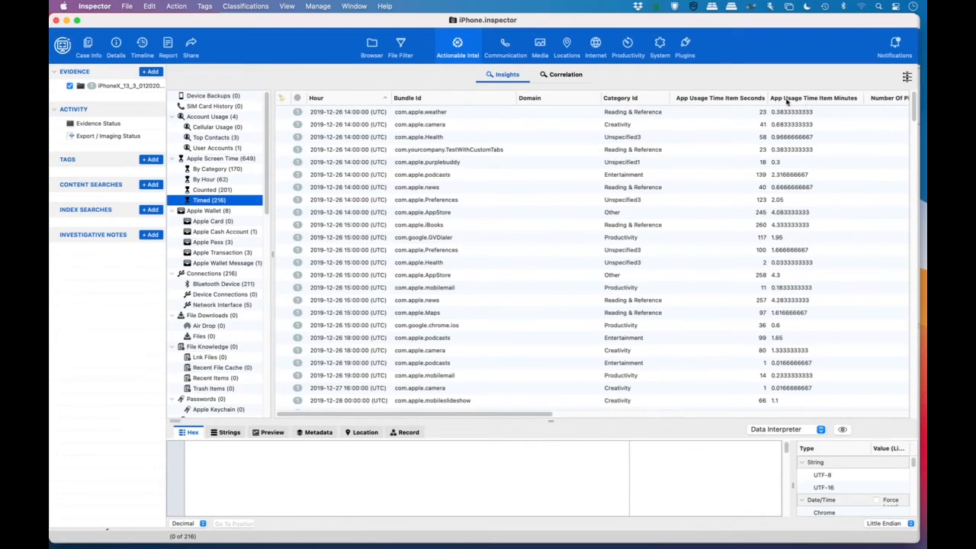
left_click(813, 98)
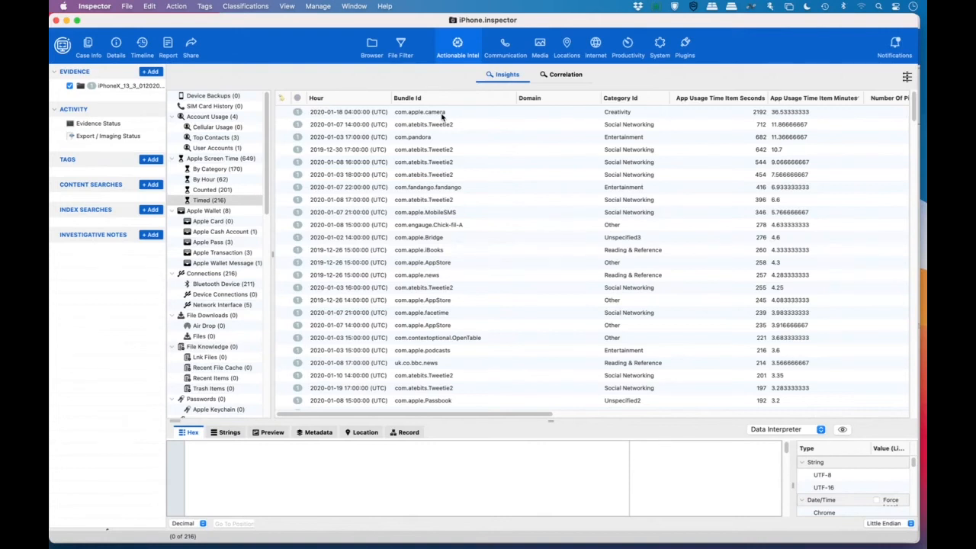
mouse_move(439, 142)
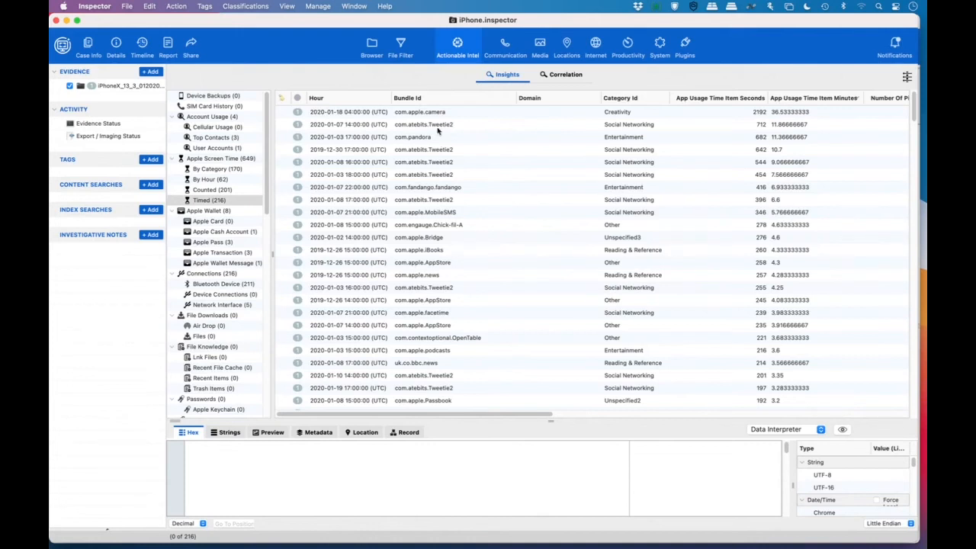
mouse_move(454, 128)
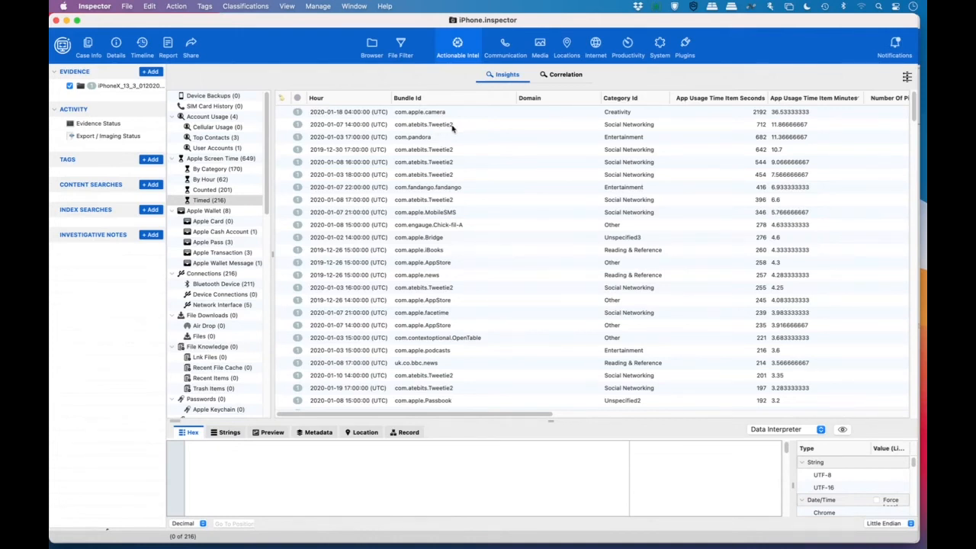
mouse_move(421, 142)
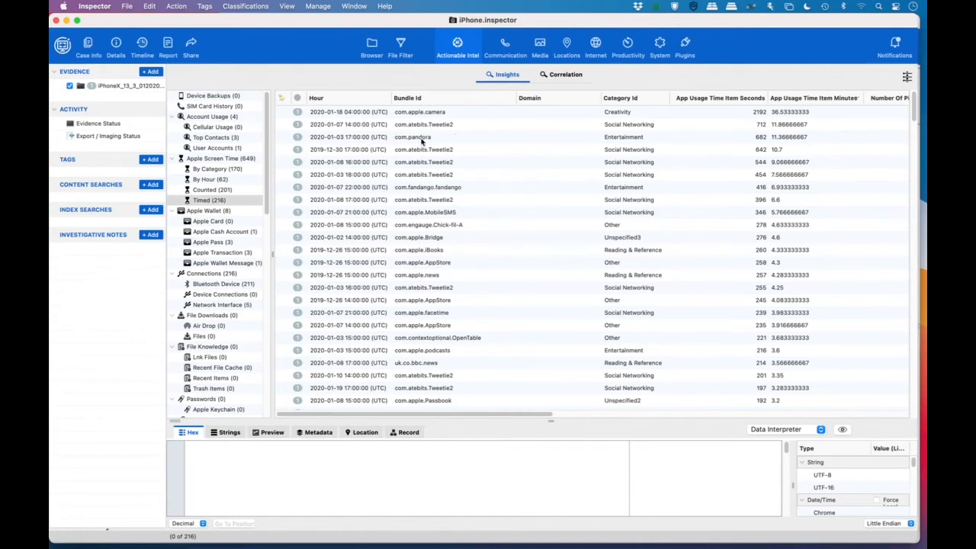
mouse_move(454, 181)
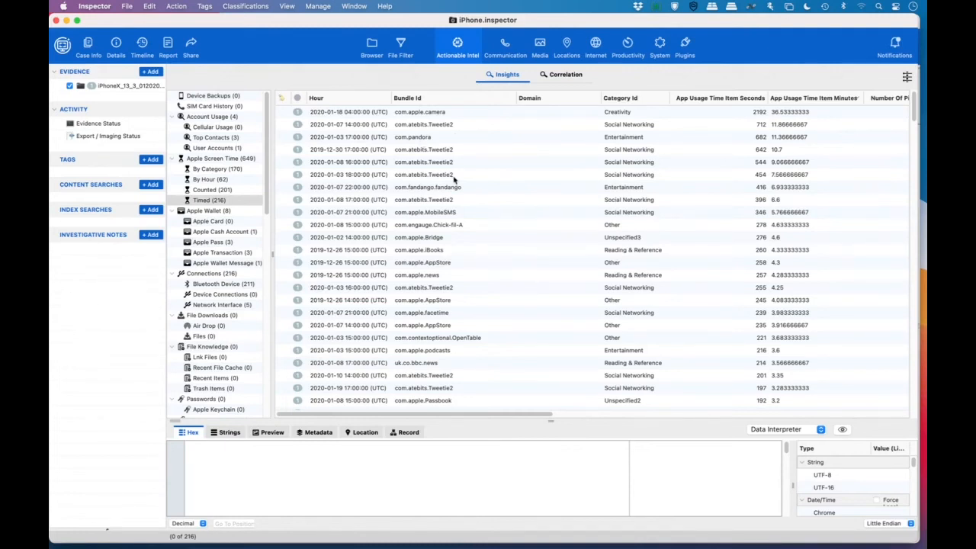
mouse_move(213, 243)
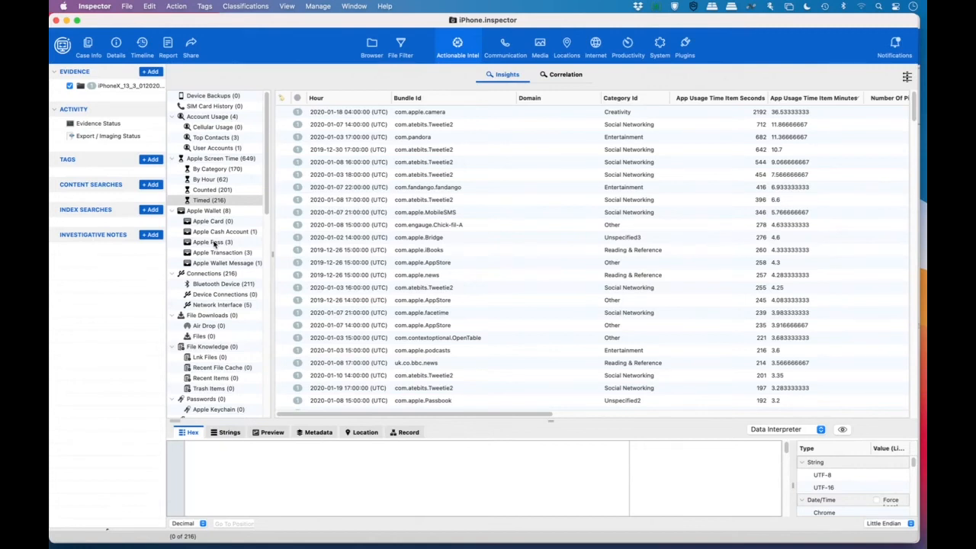
Step: Review the Apple Pass entries, then list the three Apple Wallet transactions
left_click(212, 242)
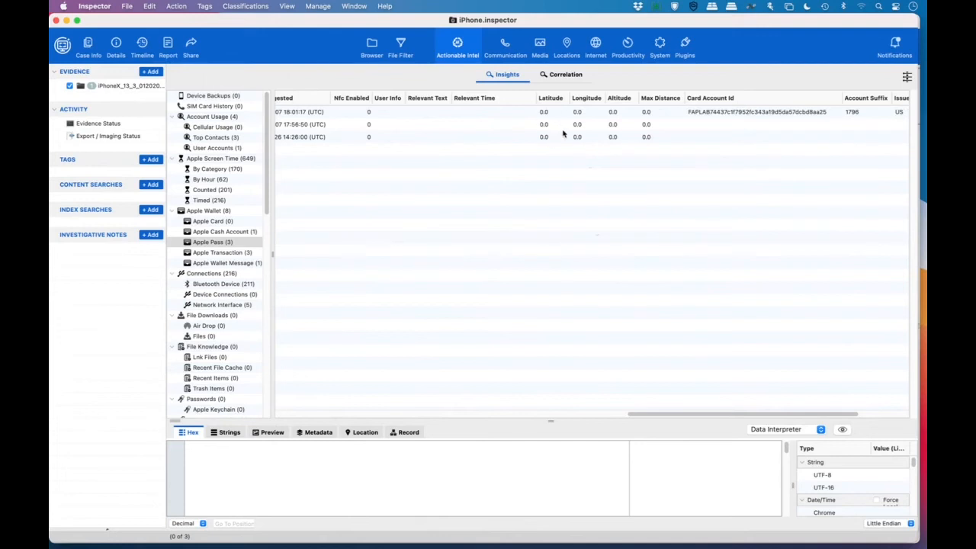
mouse_move(690, 433)
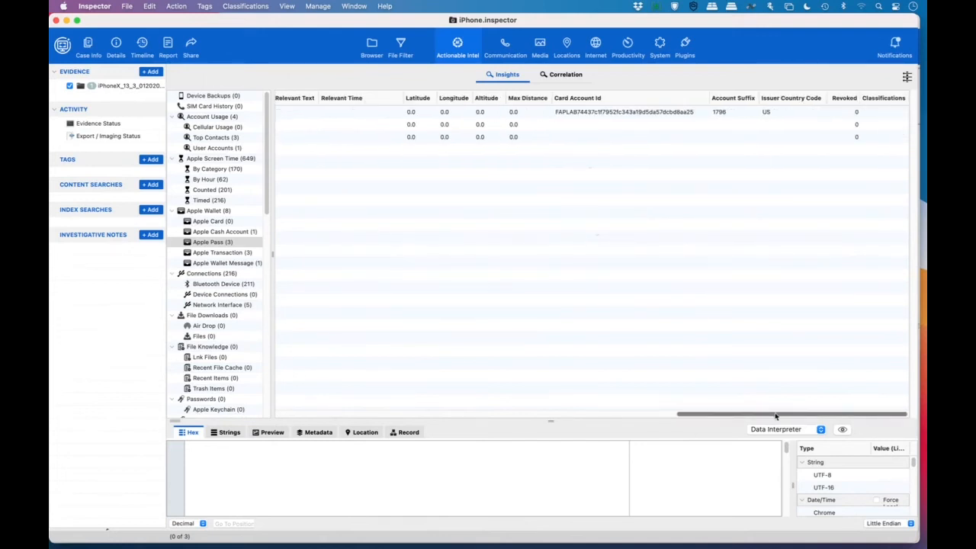
left_click(221, 252)
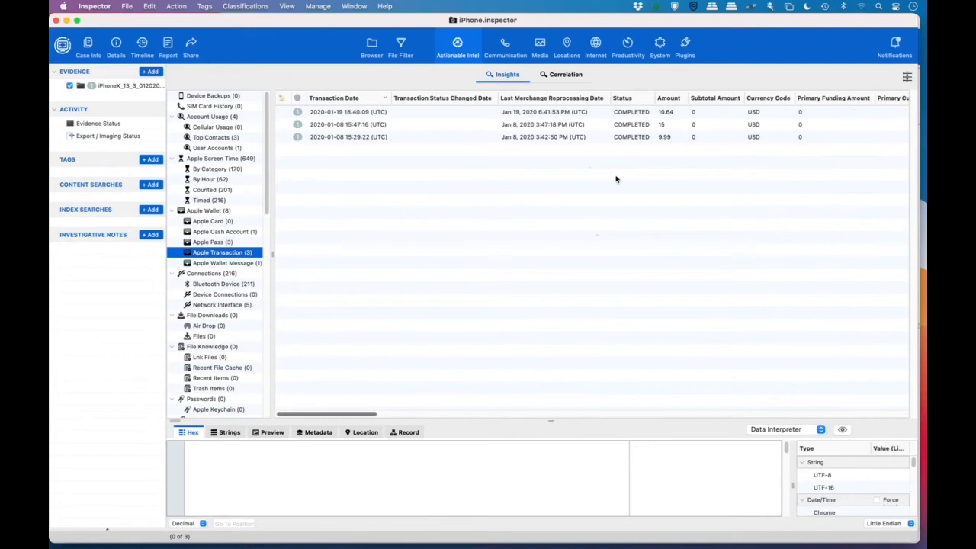
Step: Inspect the Chick-fil-A transaction details, then view the Apple Wallet Message record
left_click(348, 124)
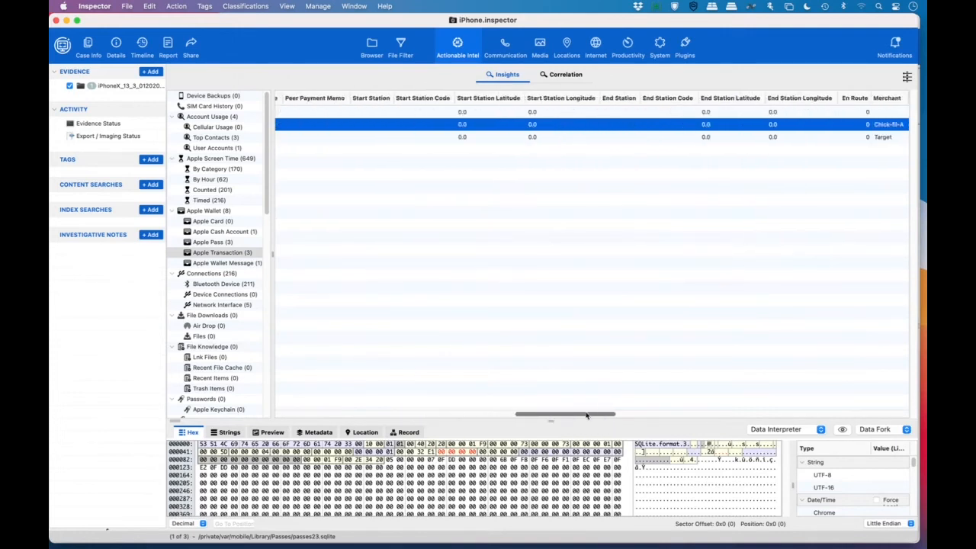
scroll("right", 3)
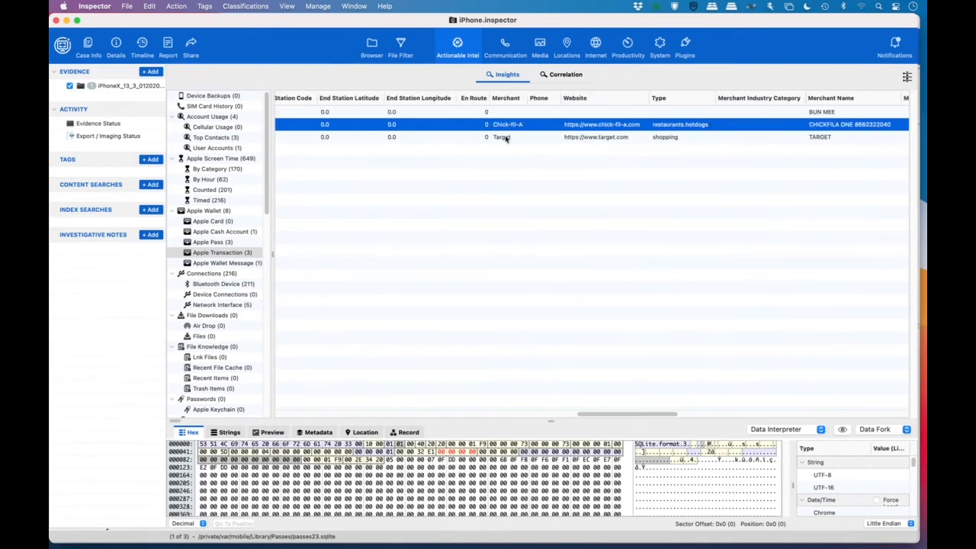
mouse_move(510, 131)
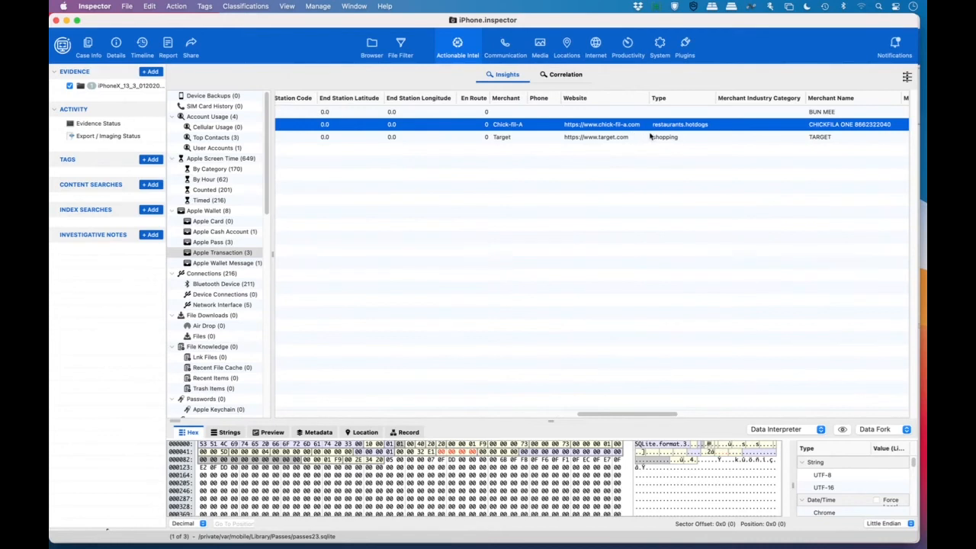
mouse_move(684, 131)
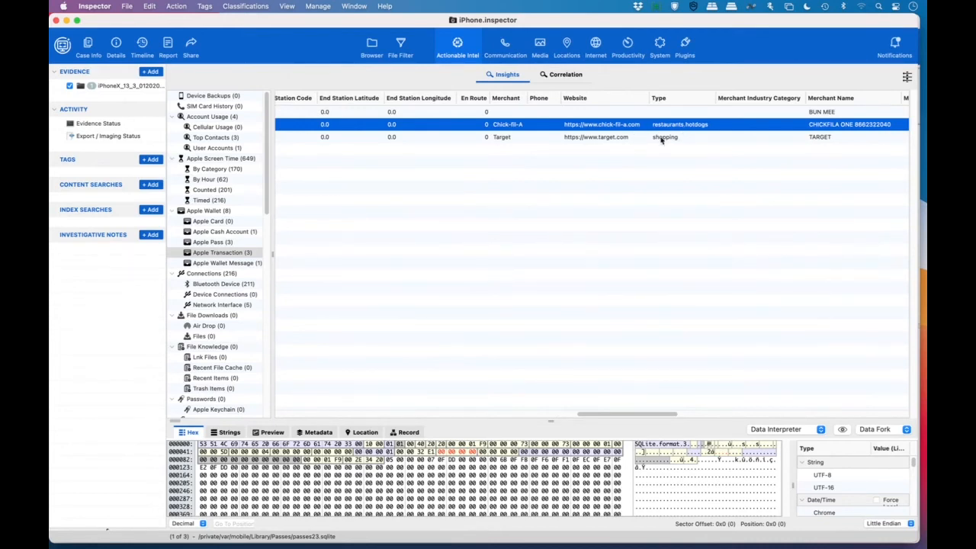
left_click(501, 136)
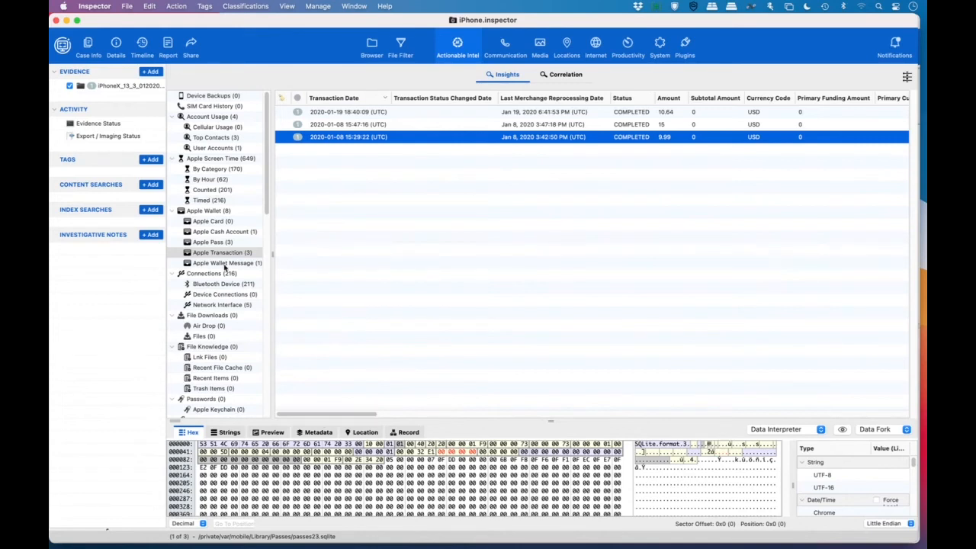
left_click(226, 263)
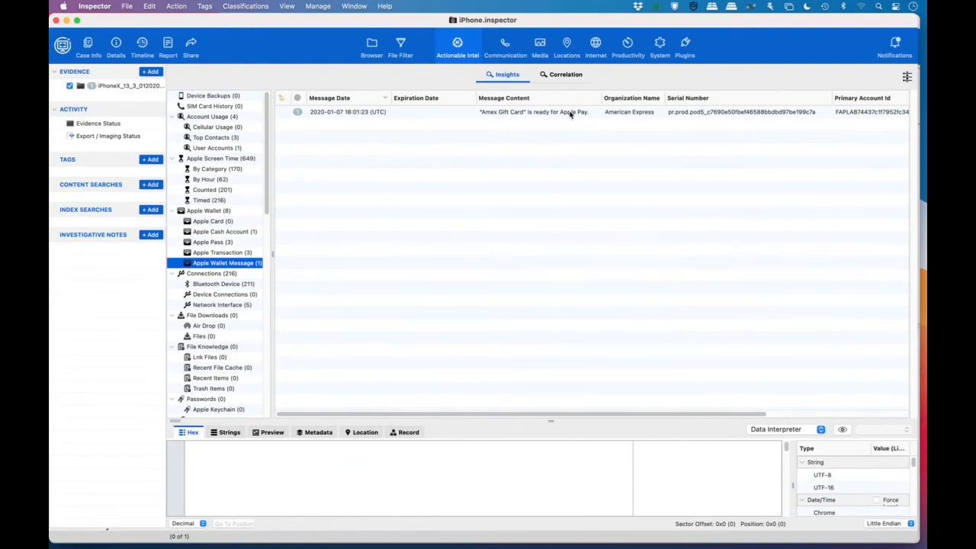
mouse_move(324, 86)
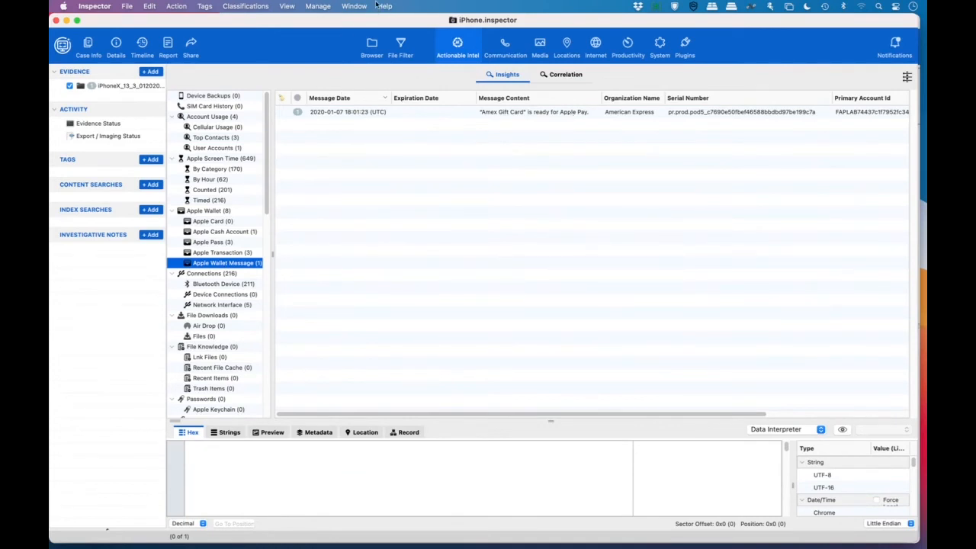
Step: Open the Apple Maps case's Locations map and select the 2020-10-02 Directions entry
left_click(354, 6)
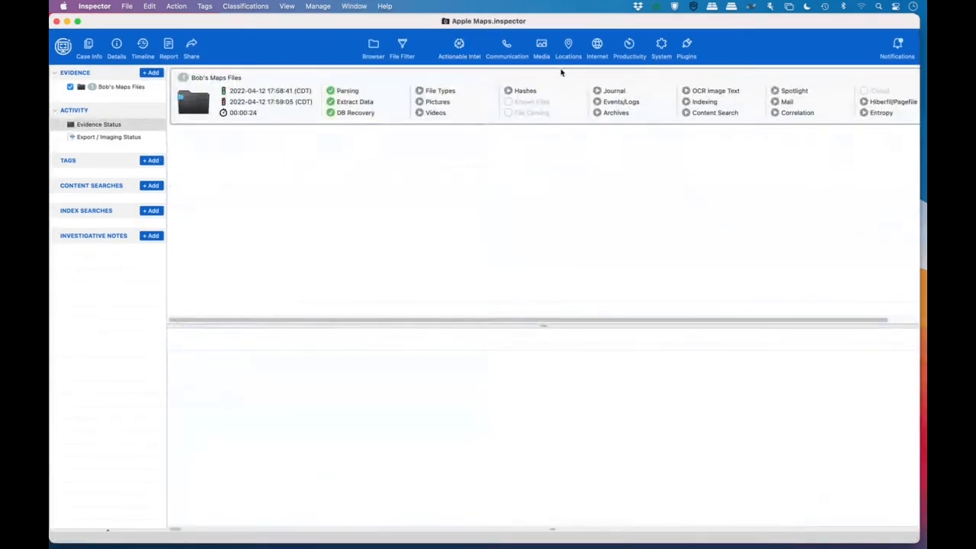
left_click(568, 45)
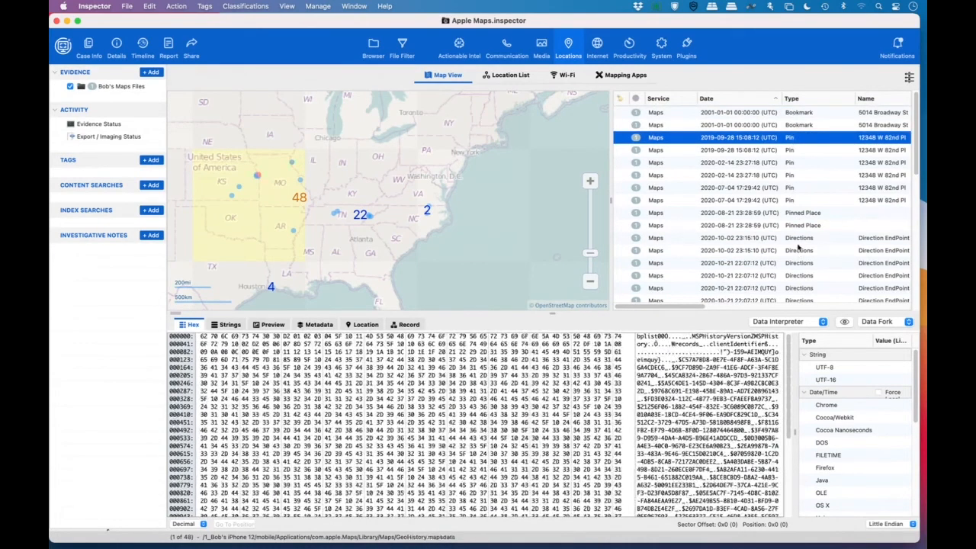
left_click(724, 237)
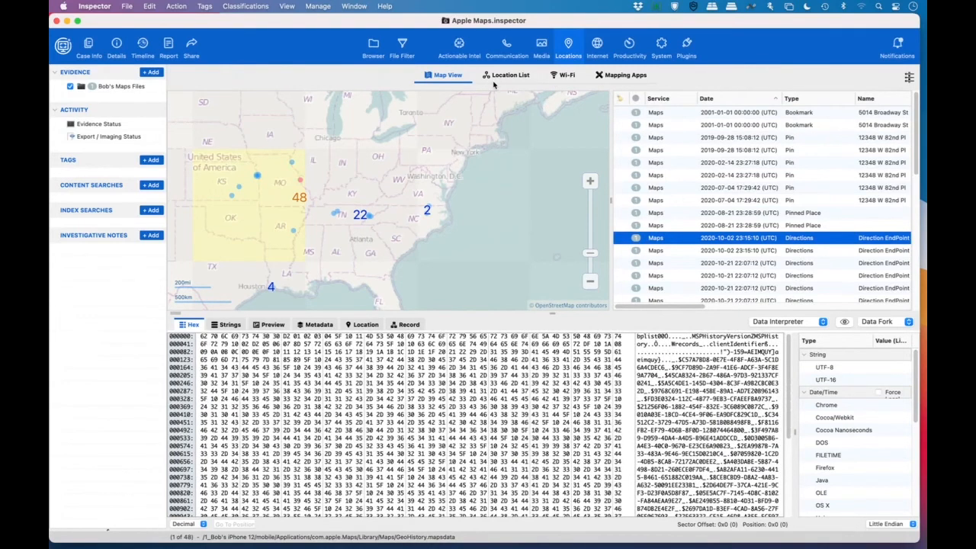
Step: Browse the Apple Maps location list, selecting the Direction EndPoint 0 entry
left_click(506, 75)
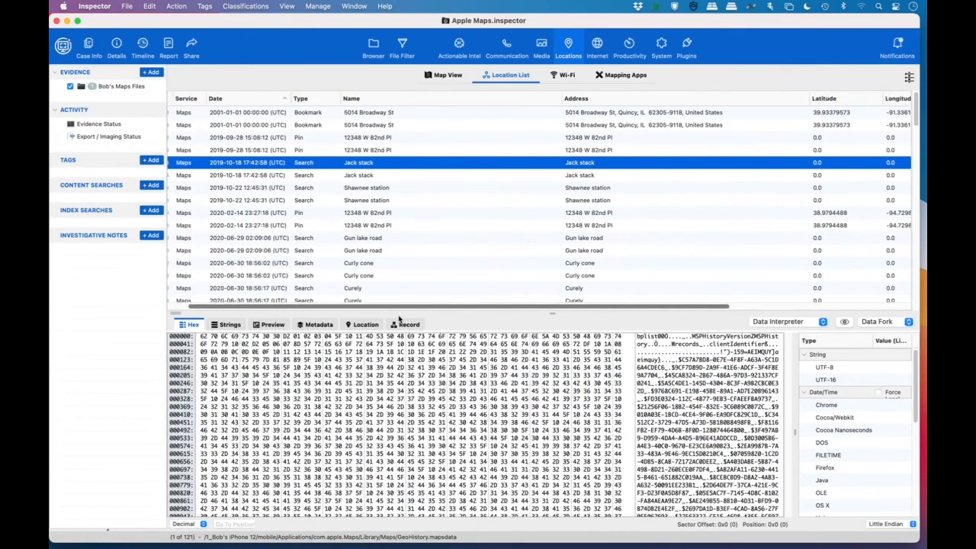
scroll("right", 3)
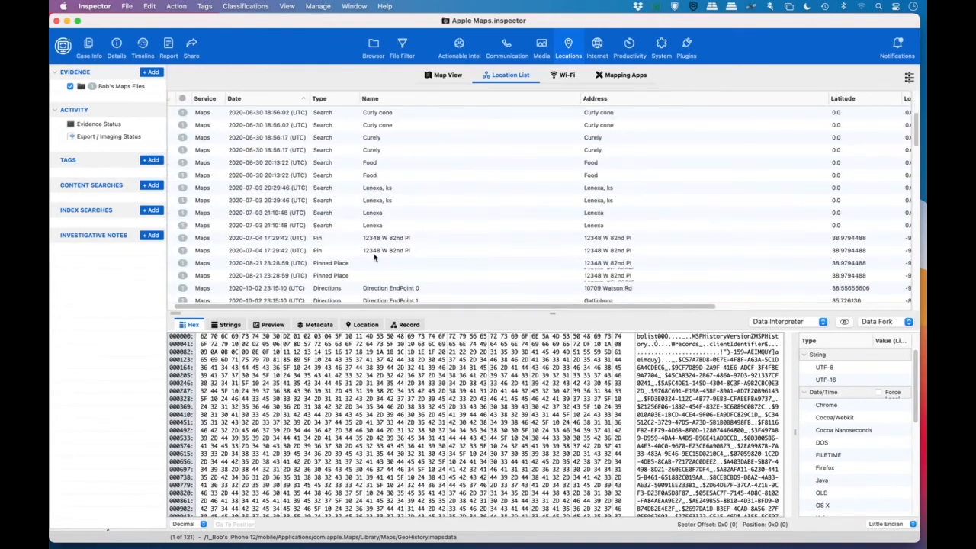
left_click(391, 263)
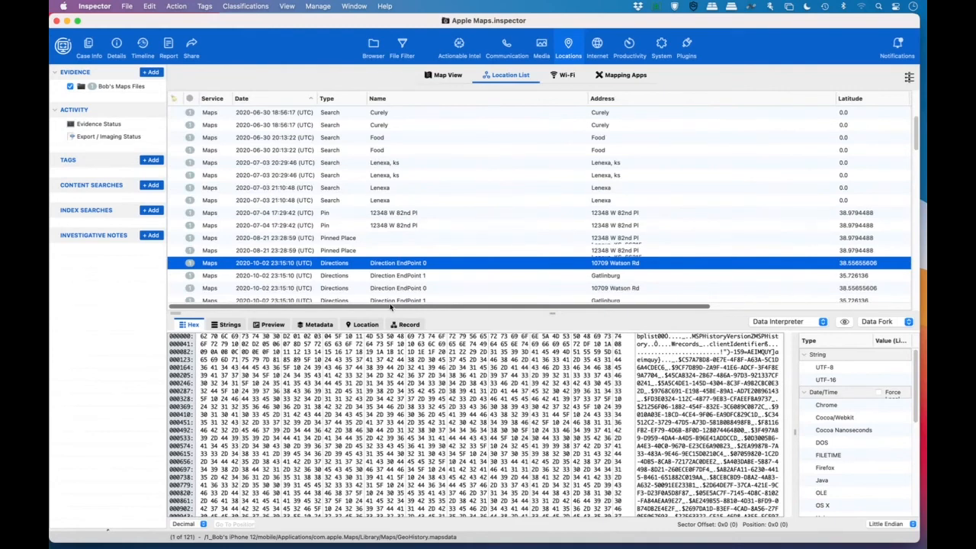
scroll("down", 3)
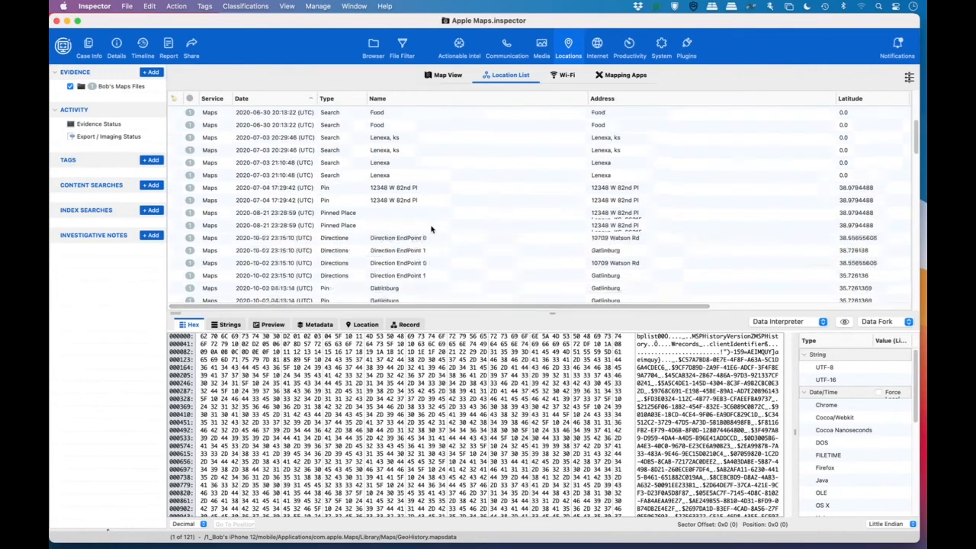
scroll("down", 3)
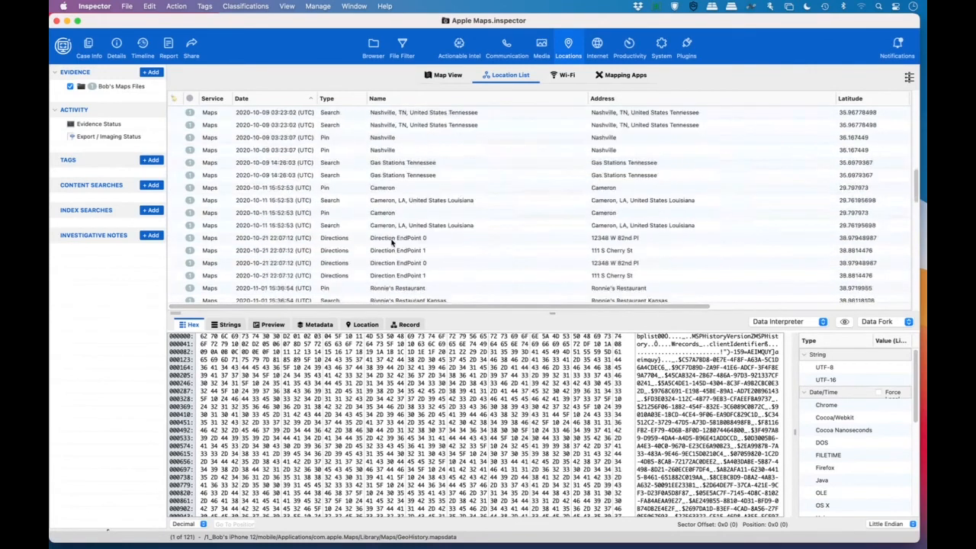
scroll("down", 3)
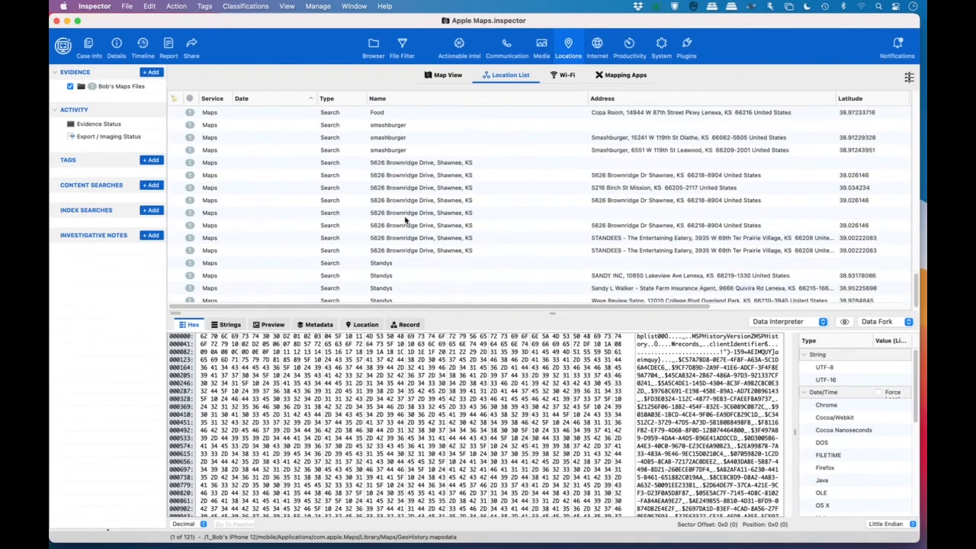
scroll("down", 3)
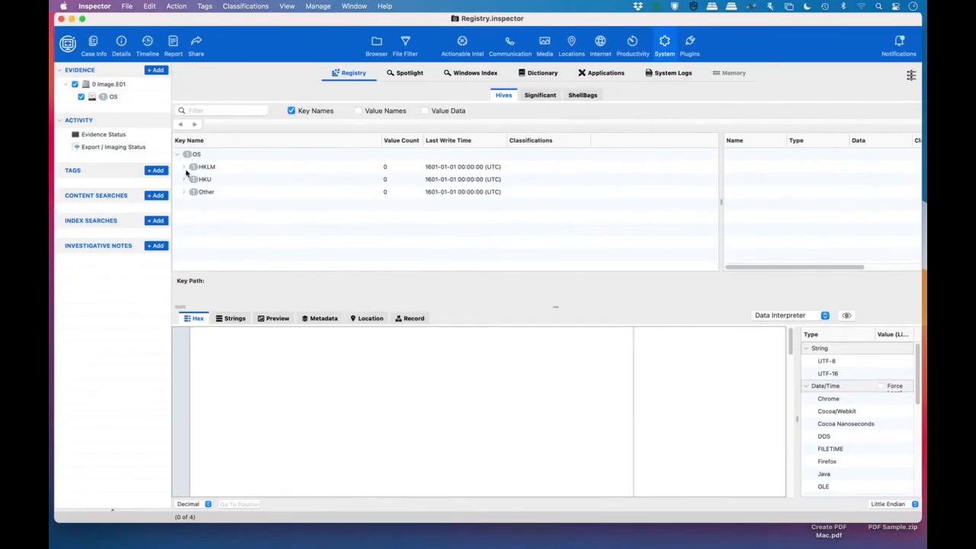
Step: Expand HKLM and drill into the SAM hive down to the LastSkuUpgrade key
left_click(183, 166)
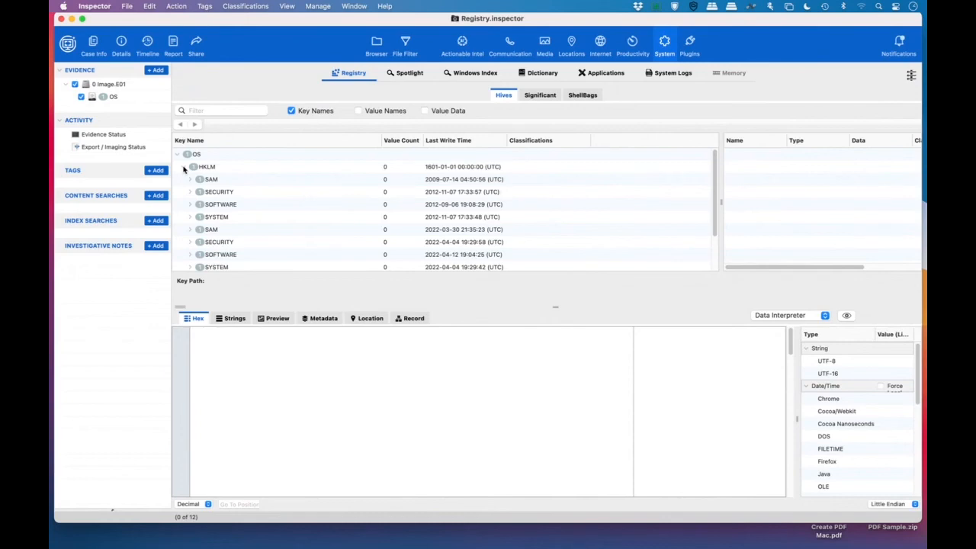
left_click(210, 179)
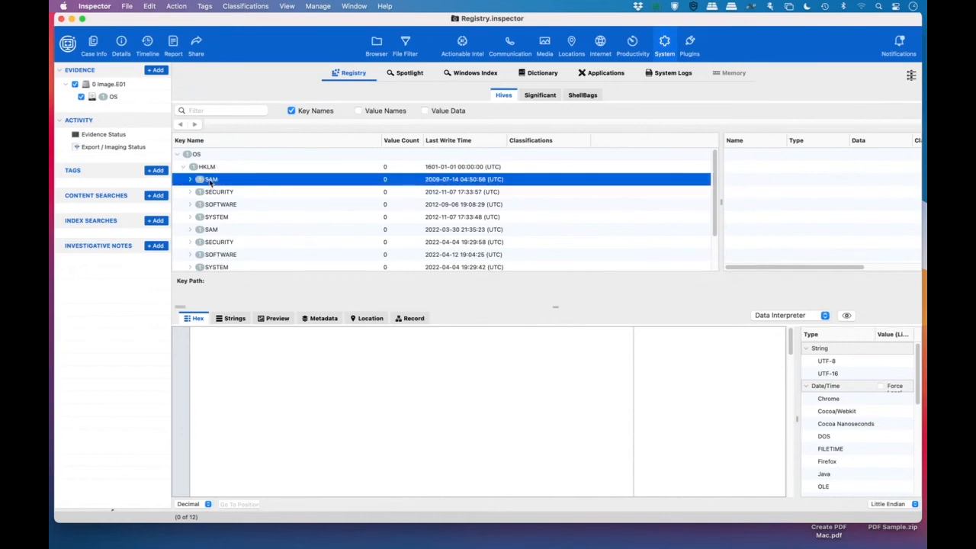
left_click(210, 178)
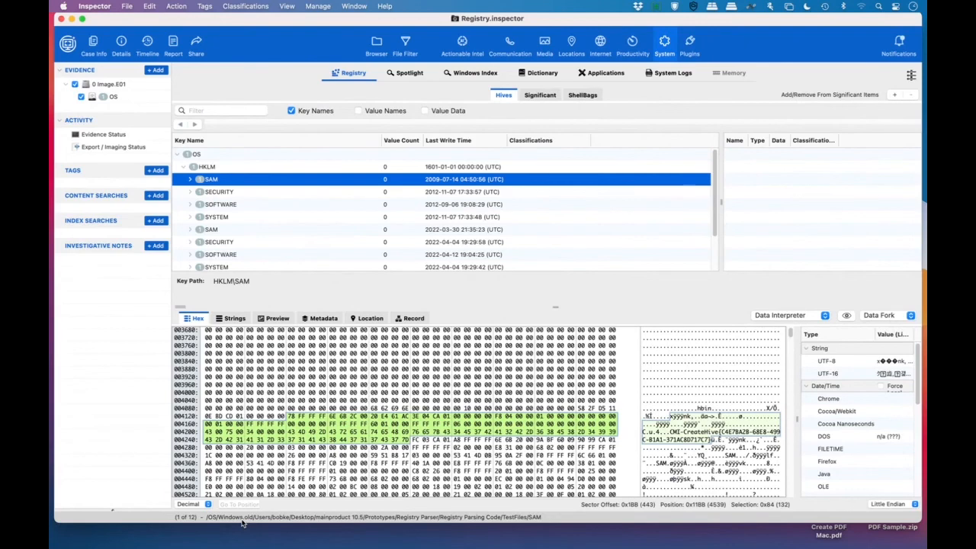
left_click(189, 179)
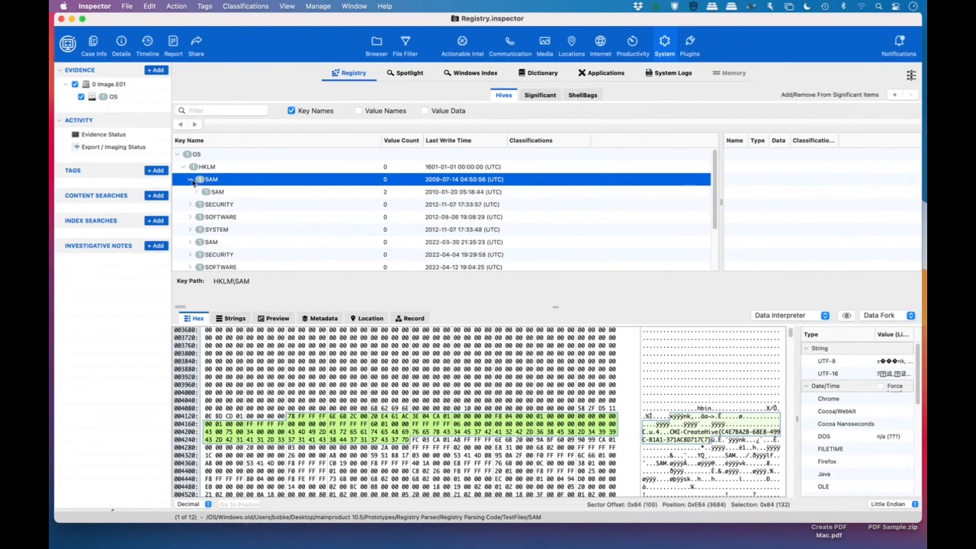
left_click(216, 192)
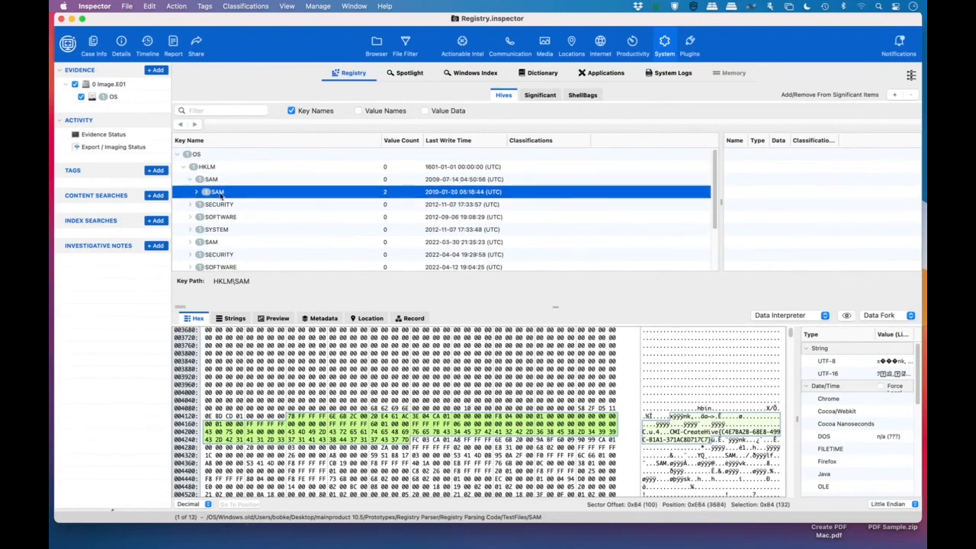
left_click(196, 191)
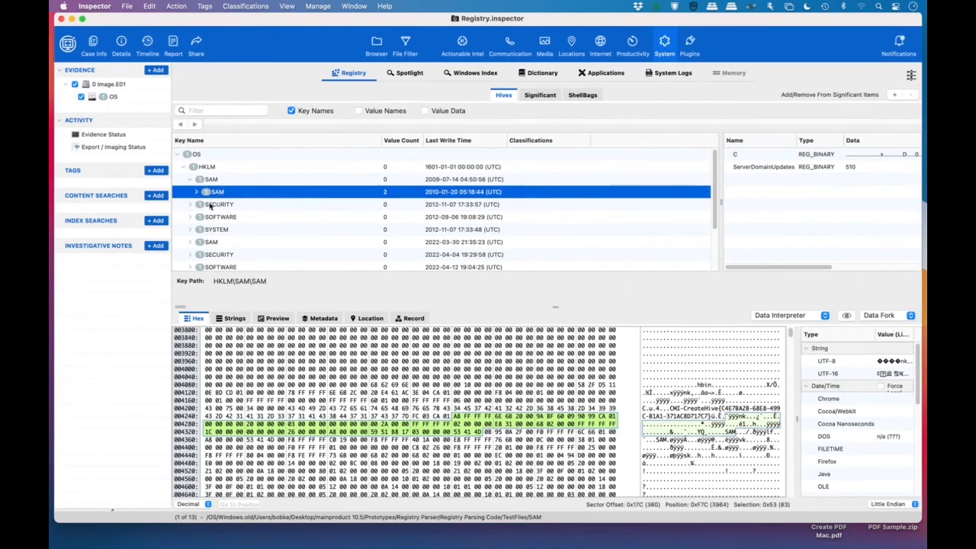
left_click(196, 191)
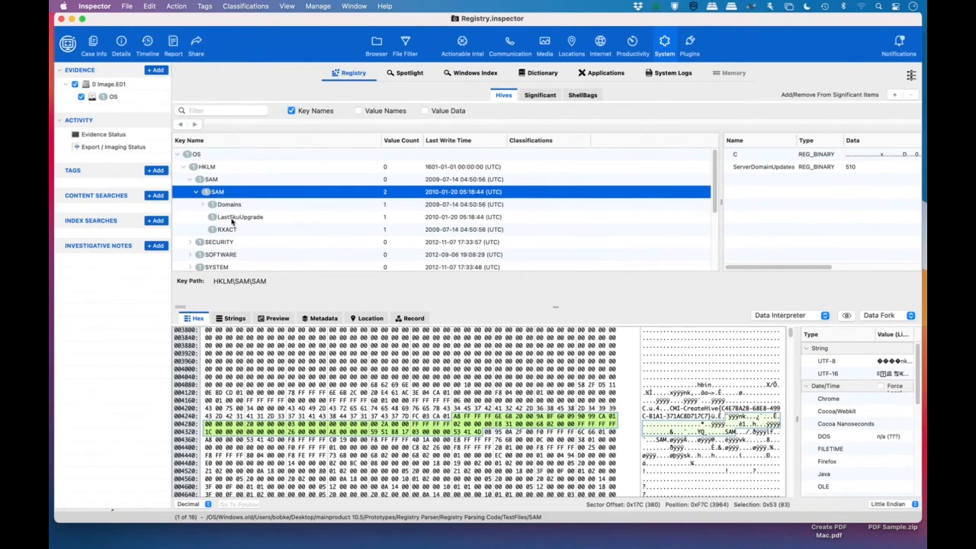
left_click(239, 216)
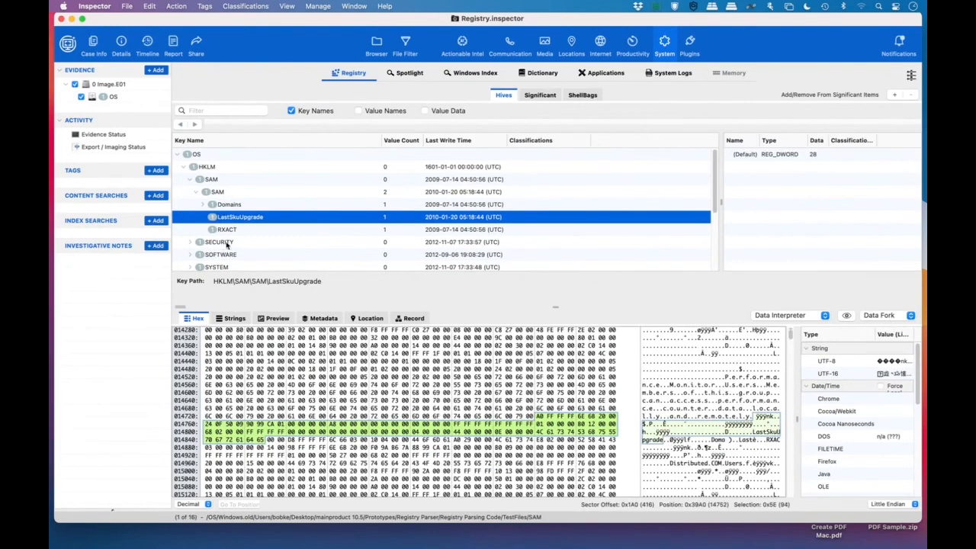
Step: Check the SECURITY, SOFTWARE and SYSTEM MountedDevices keys, then show browser bookmarks
left_click(219, 242)
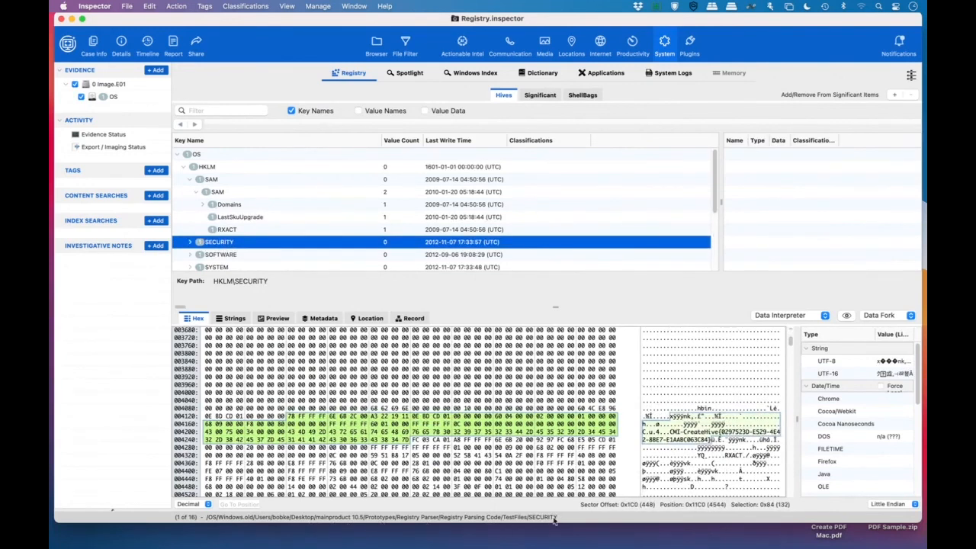
left_click(220, 254)
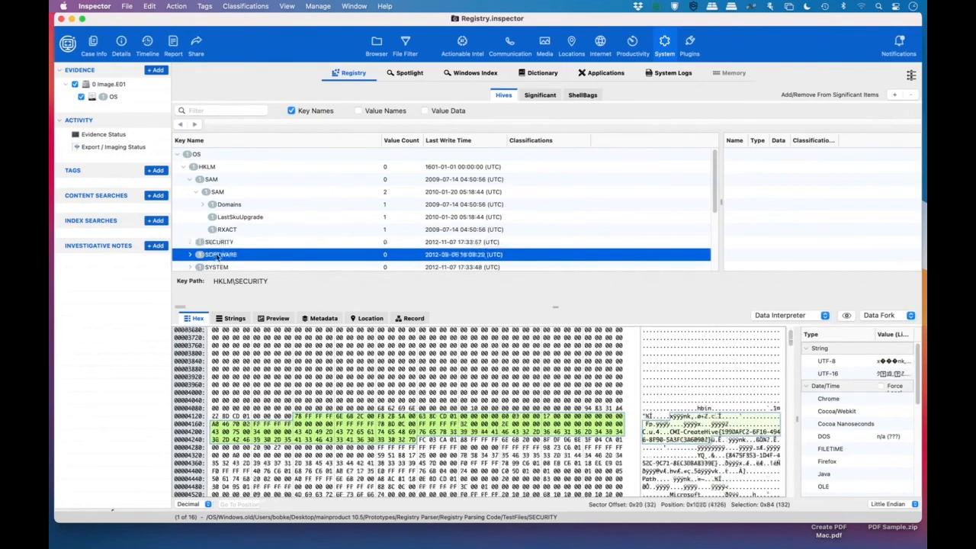
left_click(220, 254)
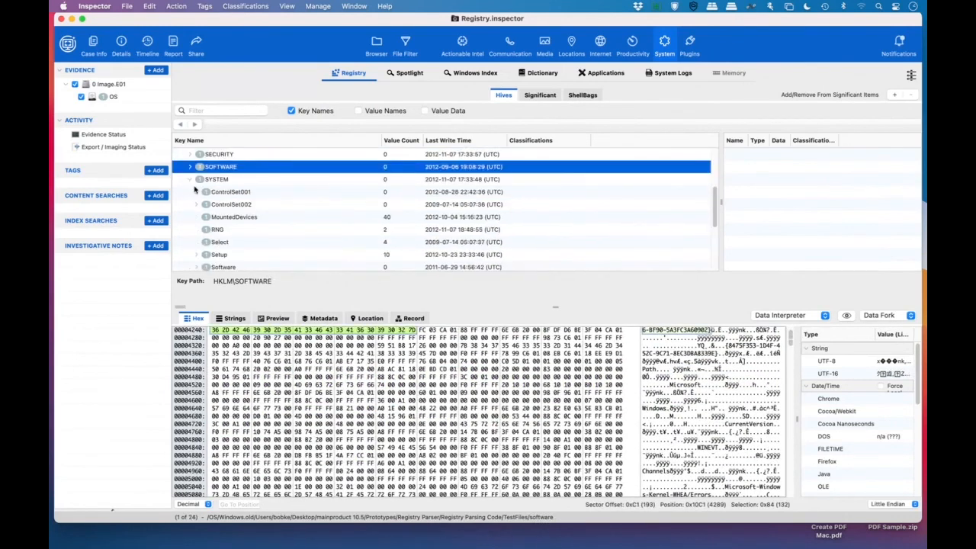
left_click(234, 216)
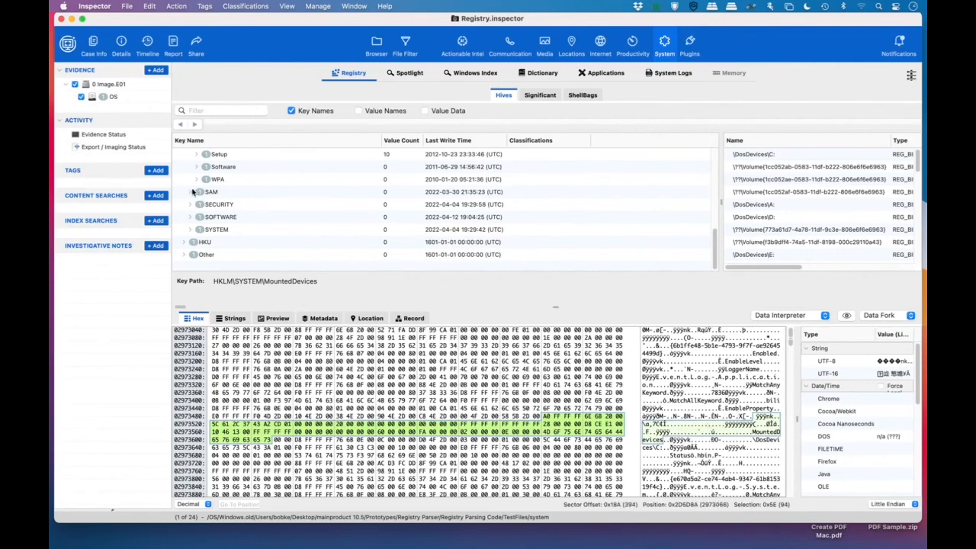
mouse_move(242, 230)
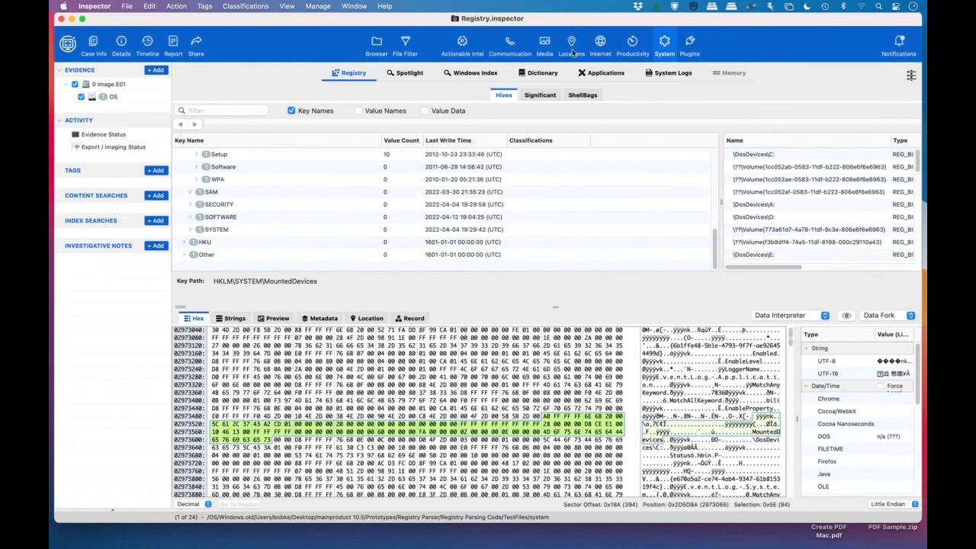
mouse_move(600, 43)
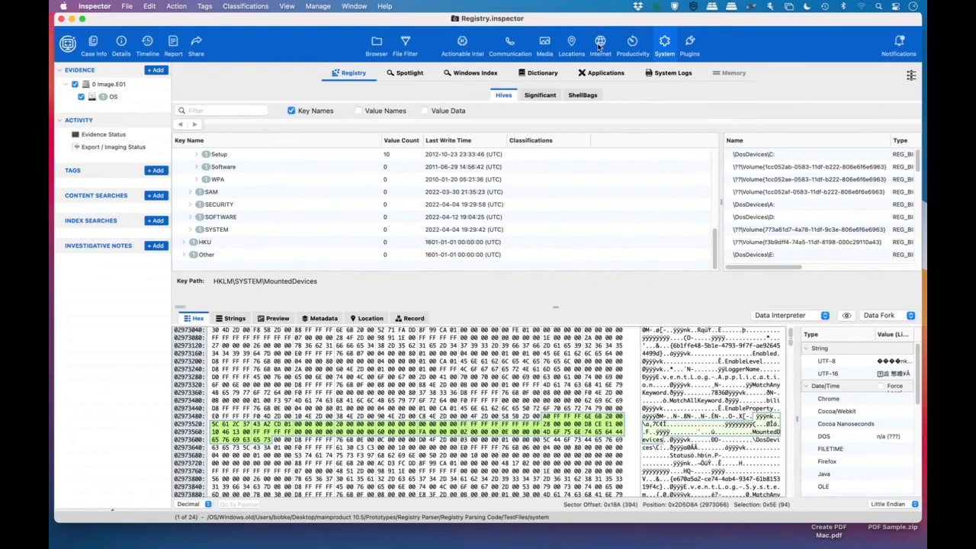
left_click(600, 42)
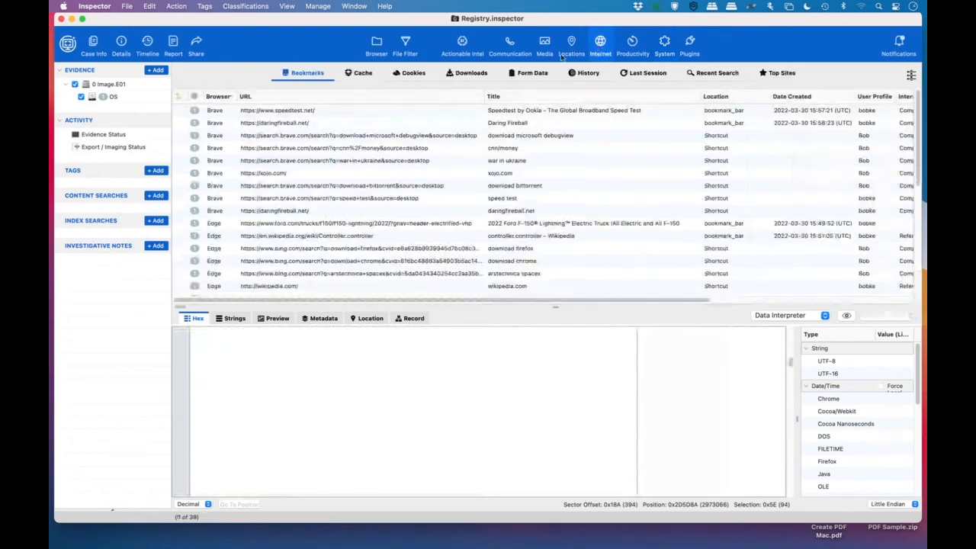